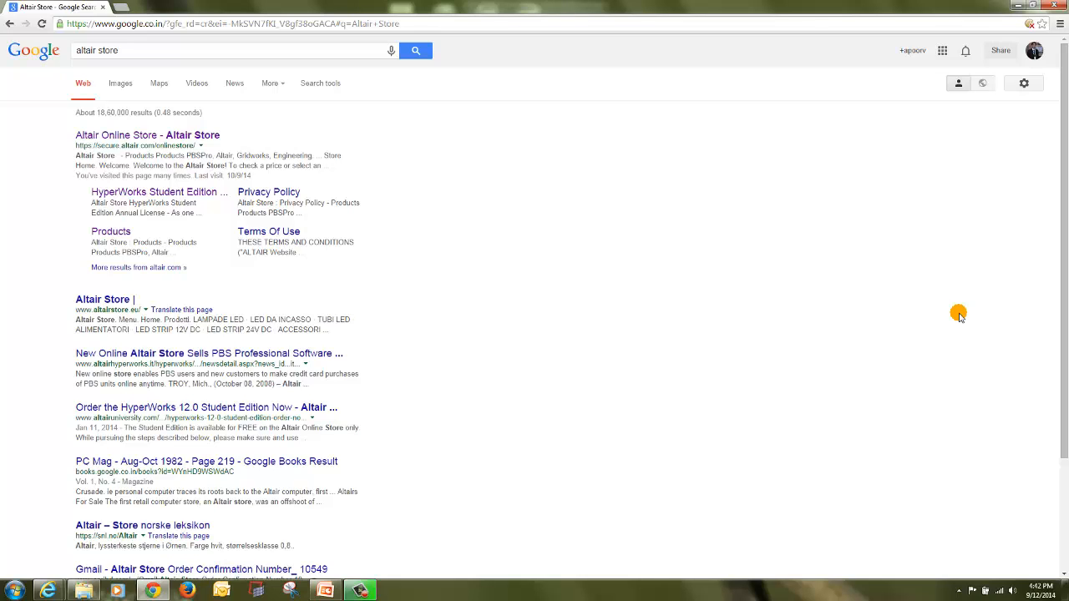
{"action": "mouse_move", "coordinate": [69, 150]}
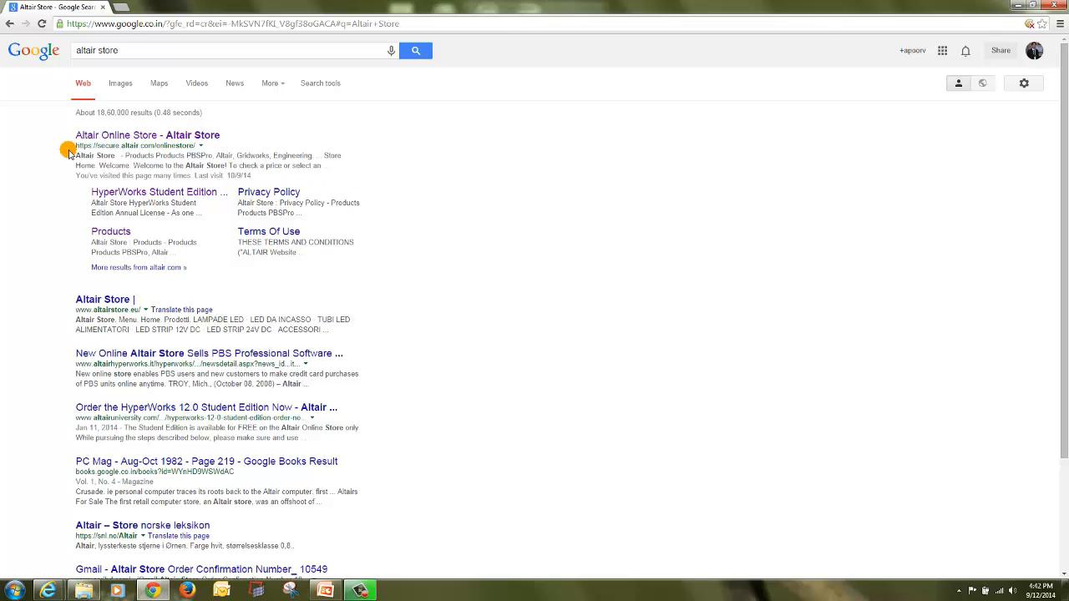
{"action": "mouse_move", "coordinate": [27, 118]}
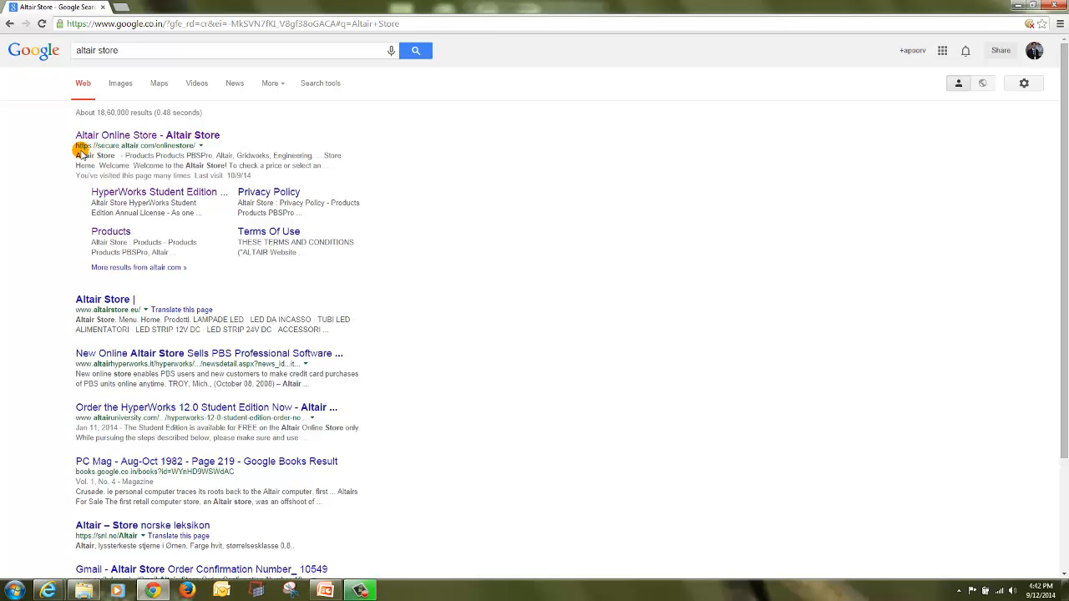
Open the 'Altair Online Store - Altair Store' search result in a new tab.
{"action": "right_click", "coordinate": [126, 144]}
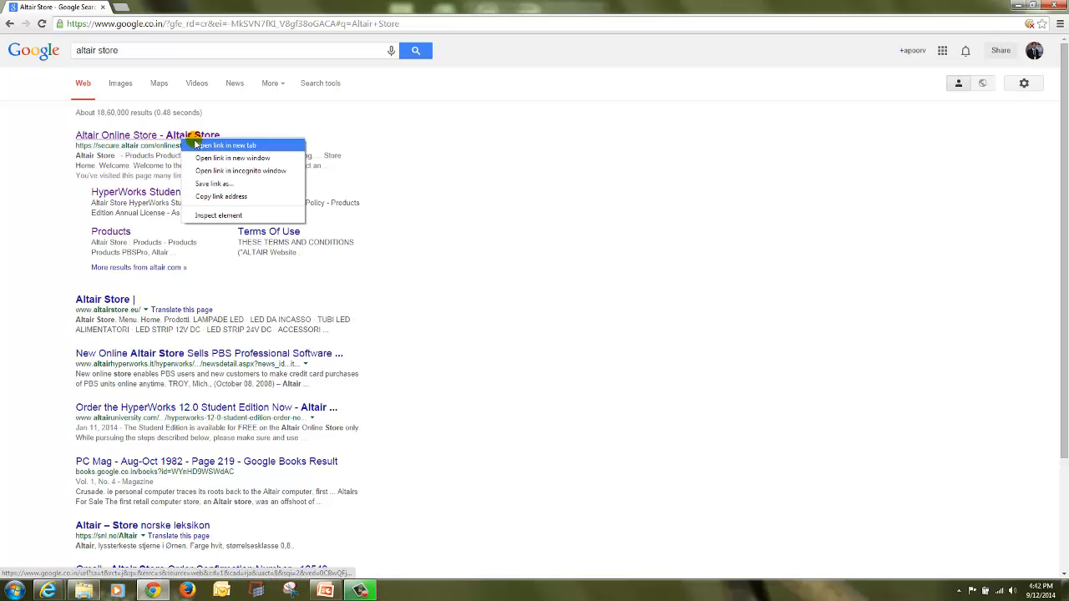
{"action": "left_click", "coordinate": [222, 144]}
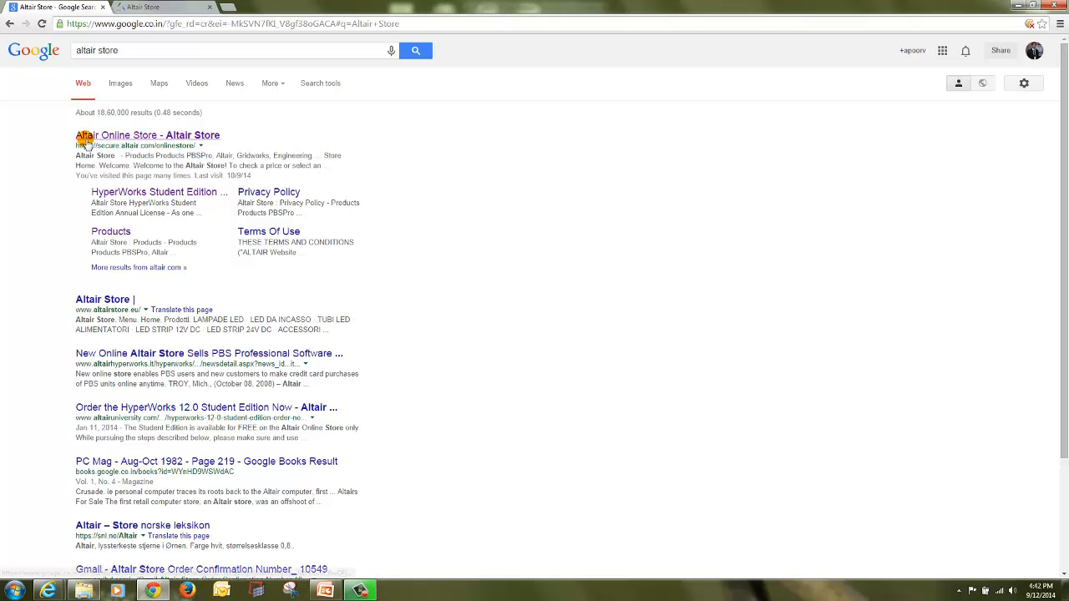
Go to the Altair Store login page and enter the site ID 'altair' and password.
{"action": "left_click", "coordinate": [148, 134]}
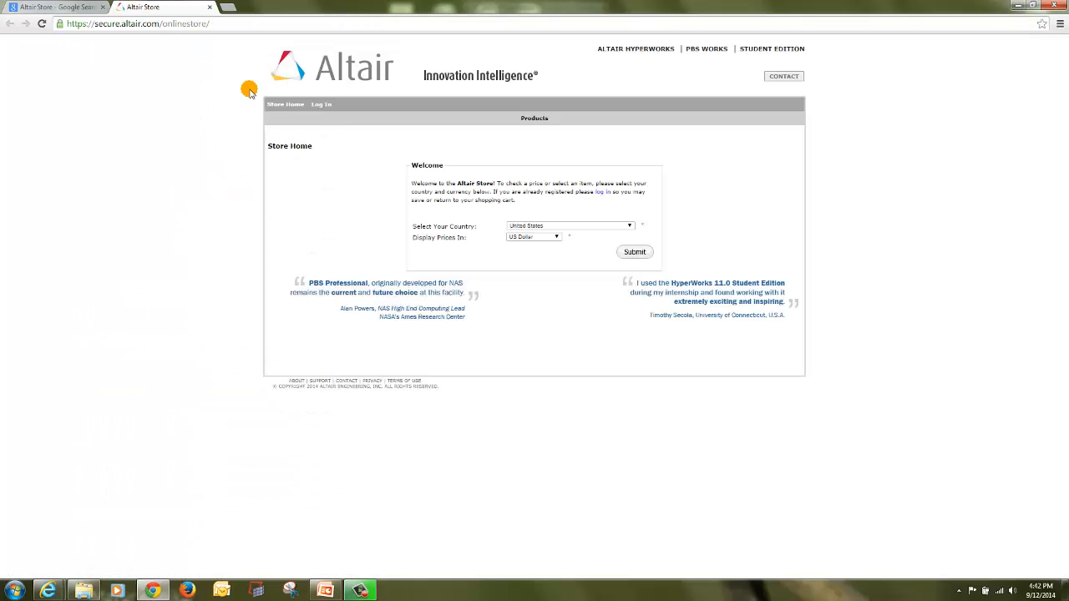
{"action": "mouse_move", "coordinate": [323, 105]}
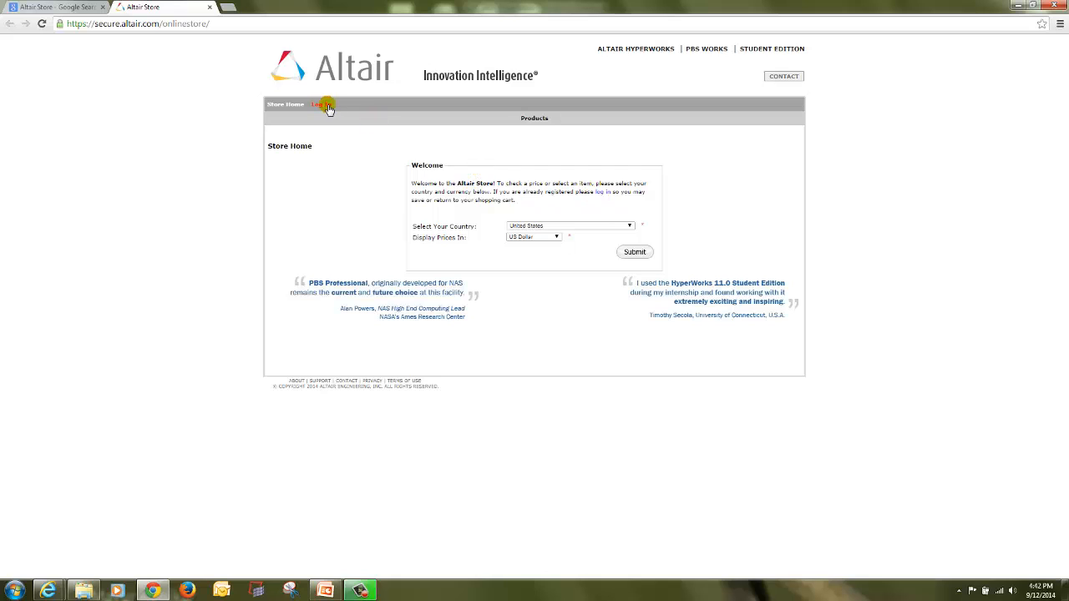
{"action": "left_click", "coordinate": [321, 104]}
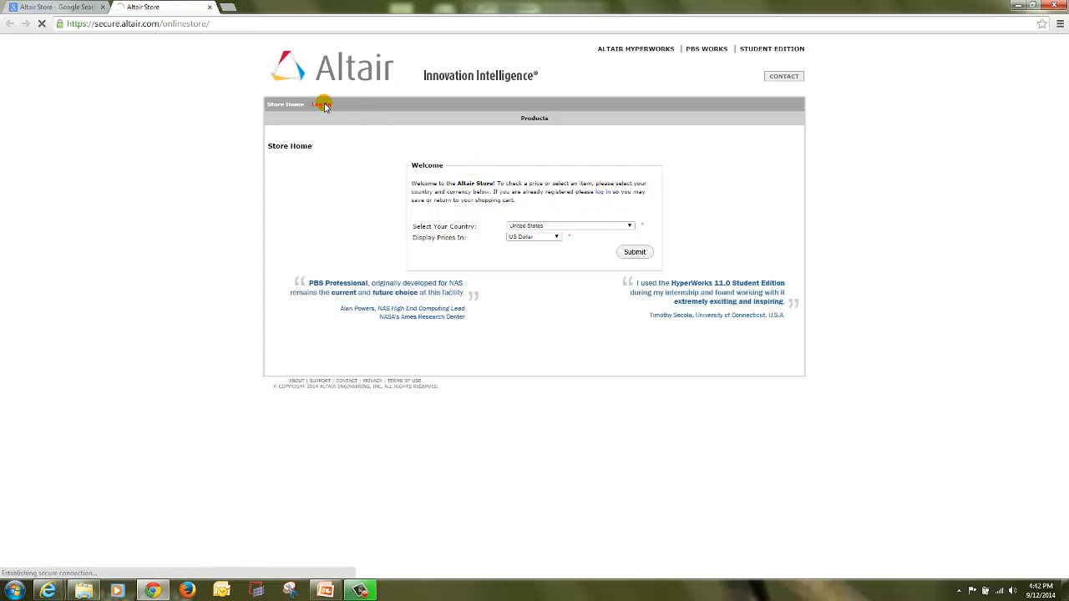
{"action": "left_click", "coordinate": [322, 104]}
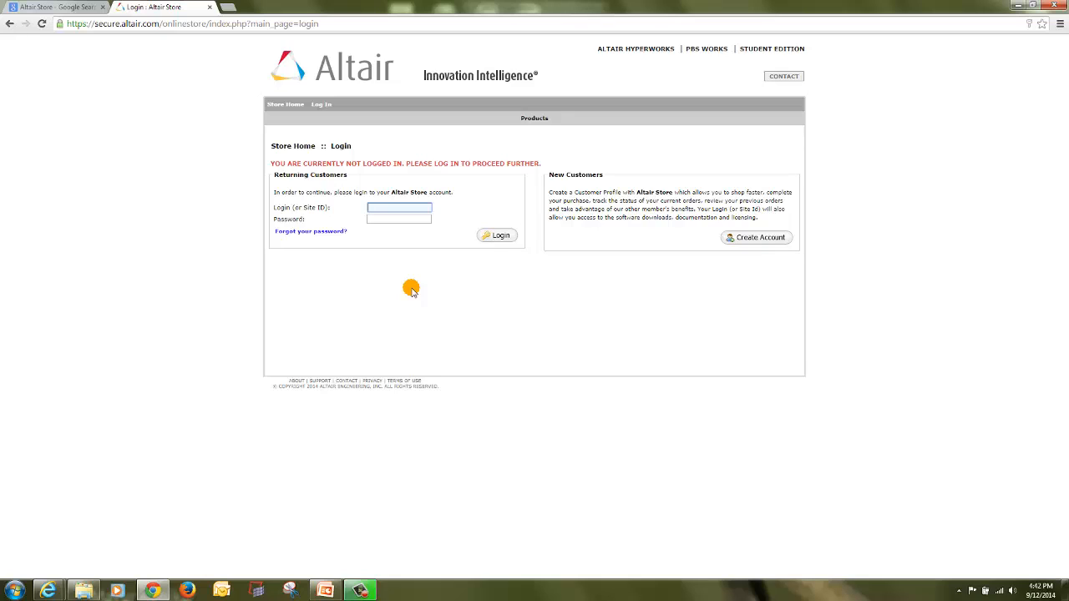
{"action": "type", "text": "altairpoorv"}
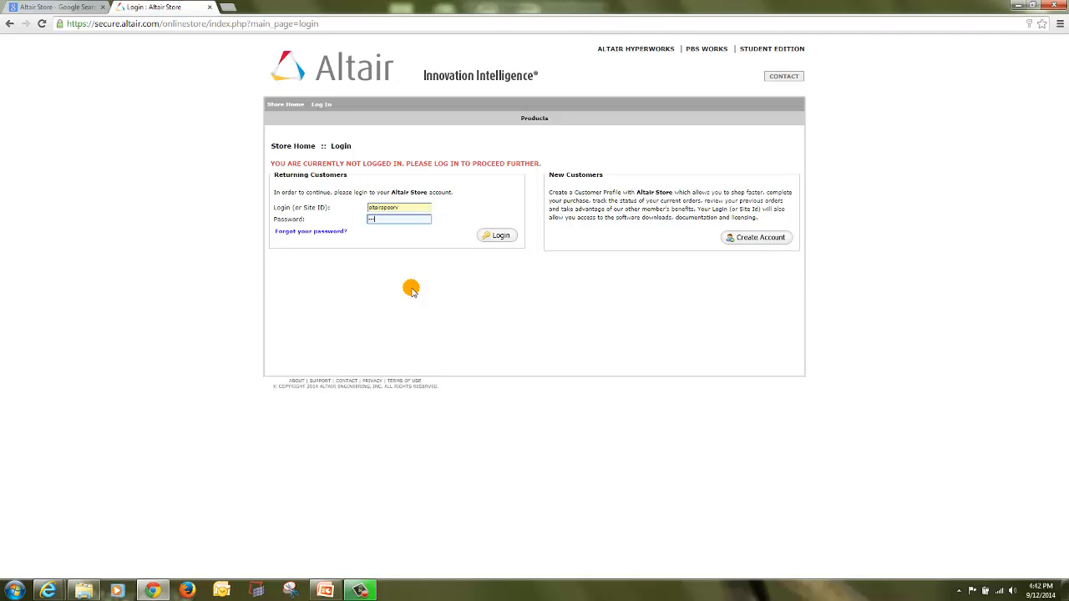
{"action": "left_click", "coordinate": [496, 235]}
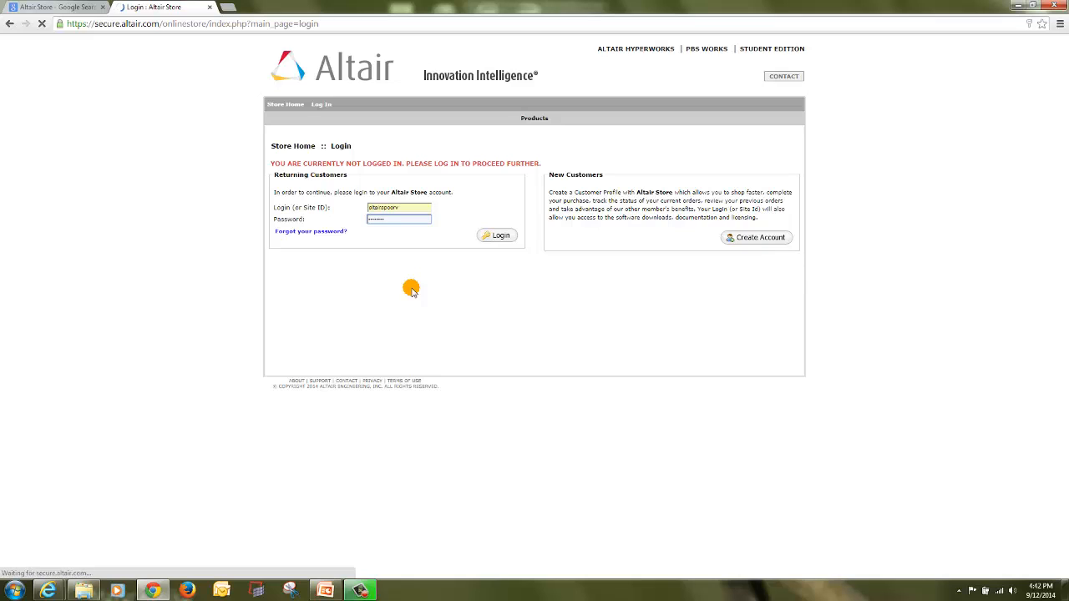
Submit the Altair Store login, then open Student Edition Downloads from the account page.
{"action": "left_click", "coordinate": [496, 234]}
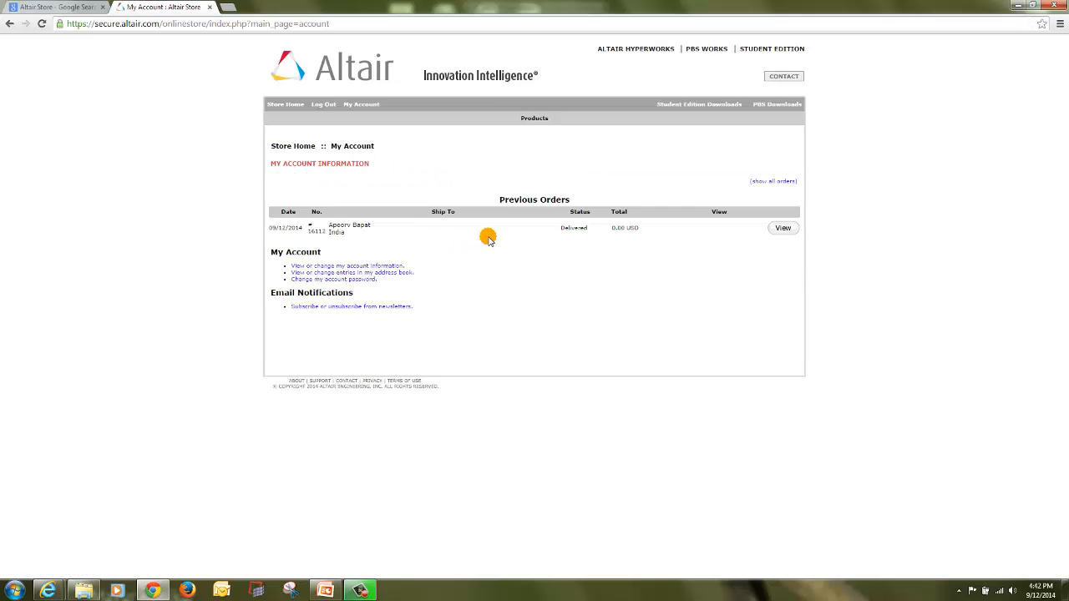
{"action": "mouse_move", "coordinate": [310, 237]}
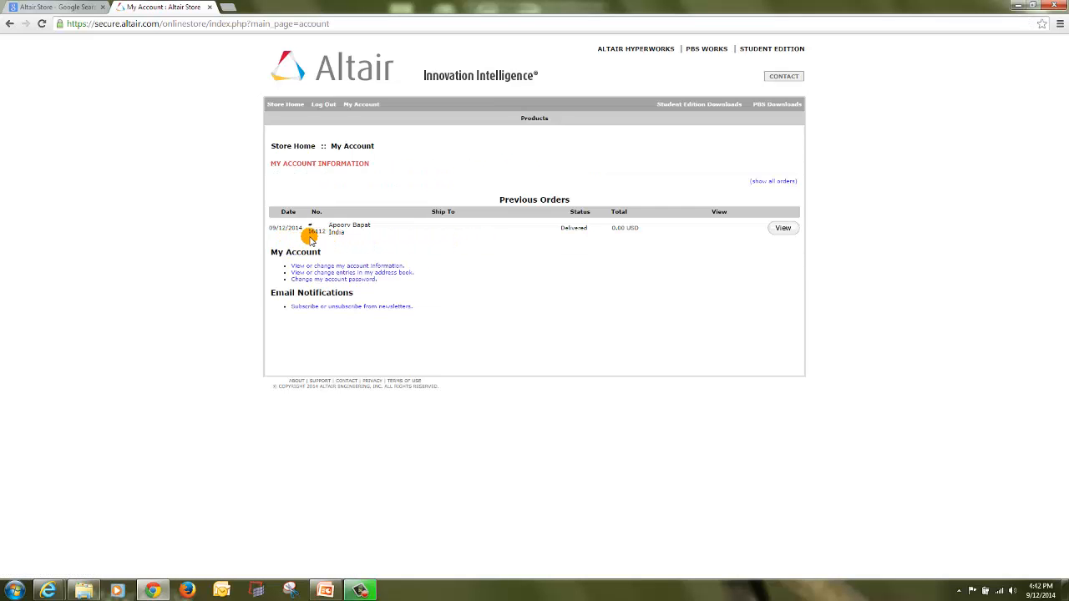
{"action": "mouse_move", "coordinate": [600, 220]}
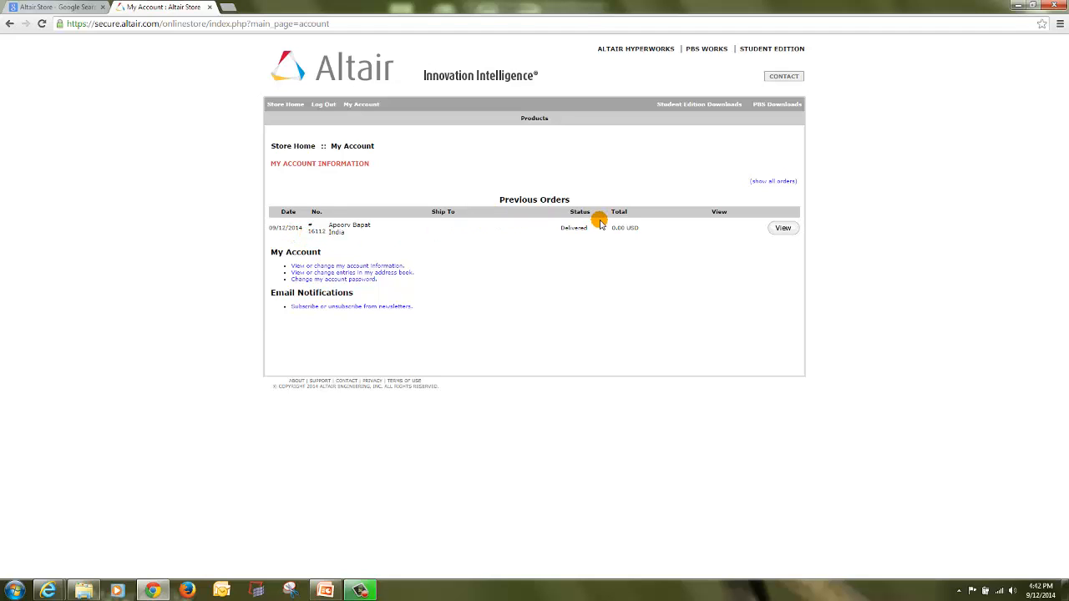
{"action": "mouse_move", "coordinate": [580, 218]}
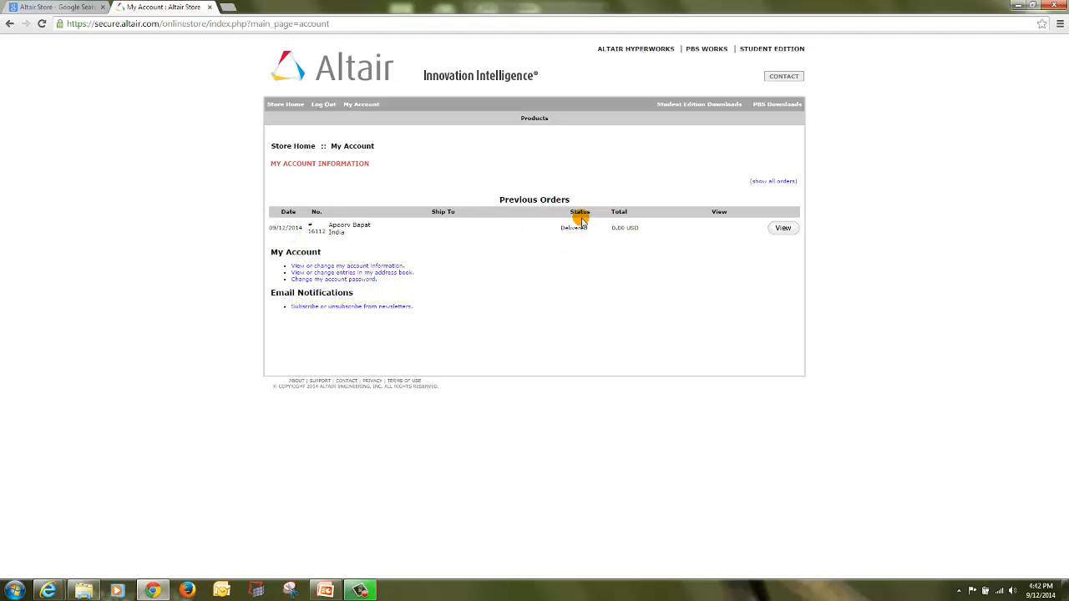
{"action": "mouse_move", "coordinate": [547, 232]}
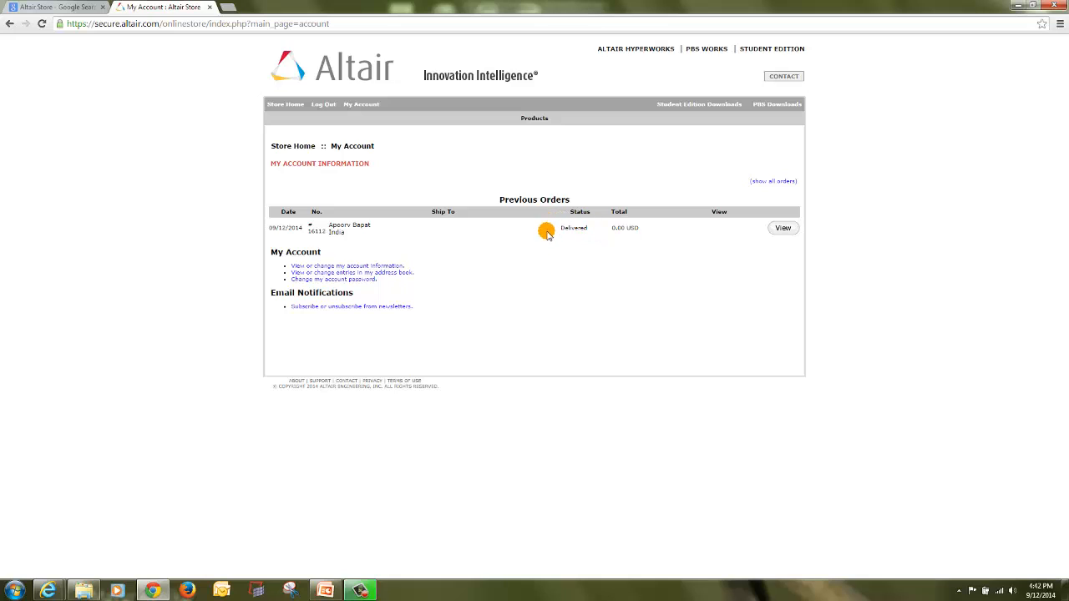
{"action": "mouse_move", "coordinate": [557, 238]}
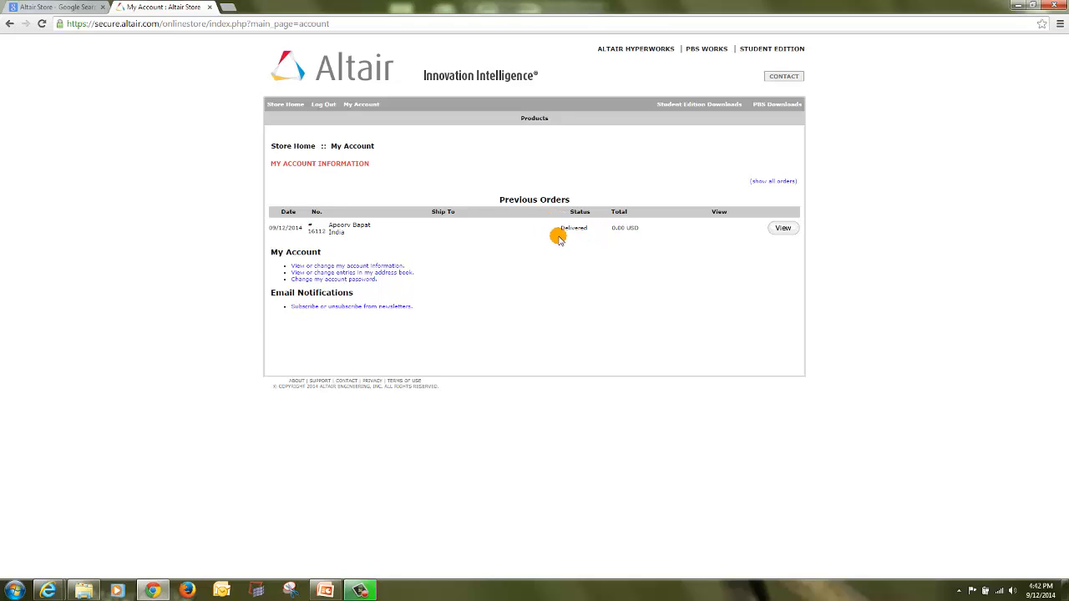
{"action": "mouse_move", "coordinate": [596, 242]}
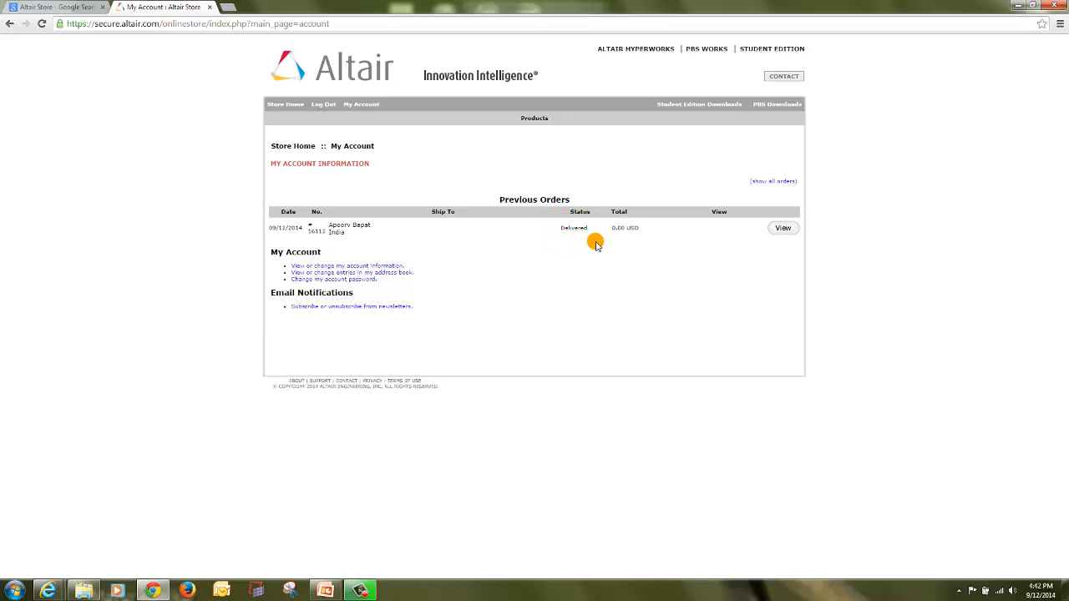
{"action": "mouse_move", "coordinate": [587, 240]}
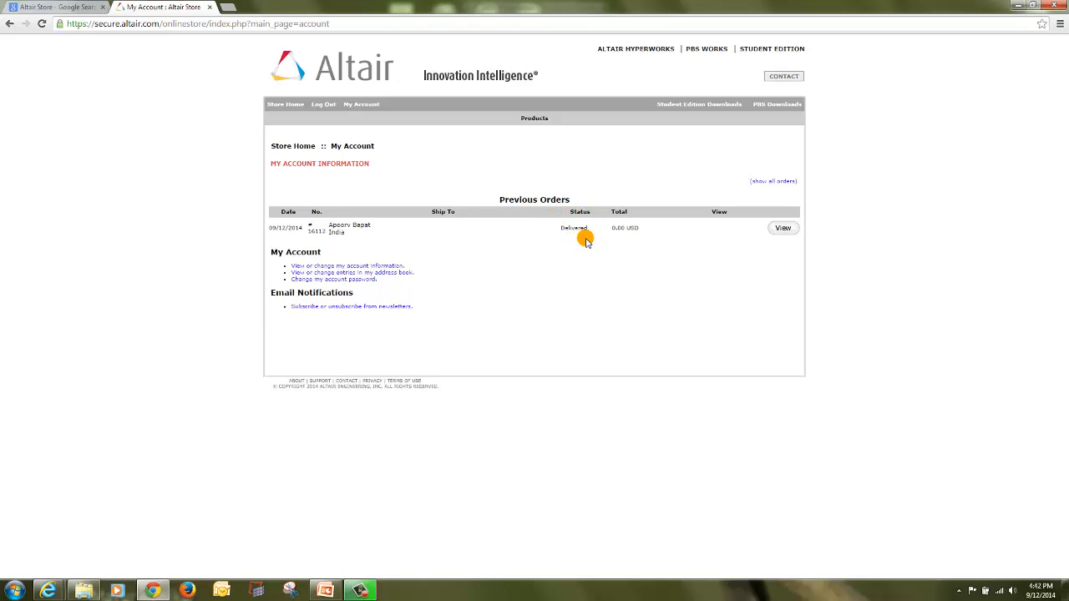
{"action": "mouse_move", "coordinate": [684, 120]}
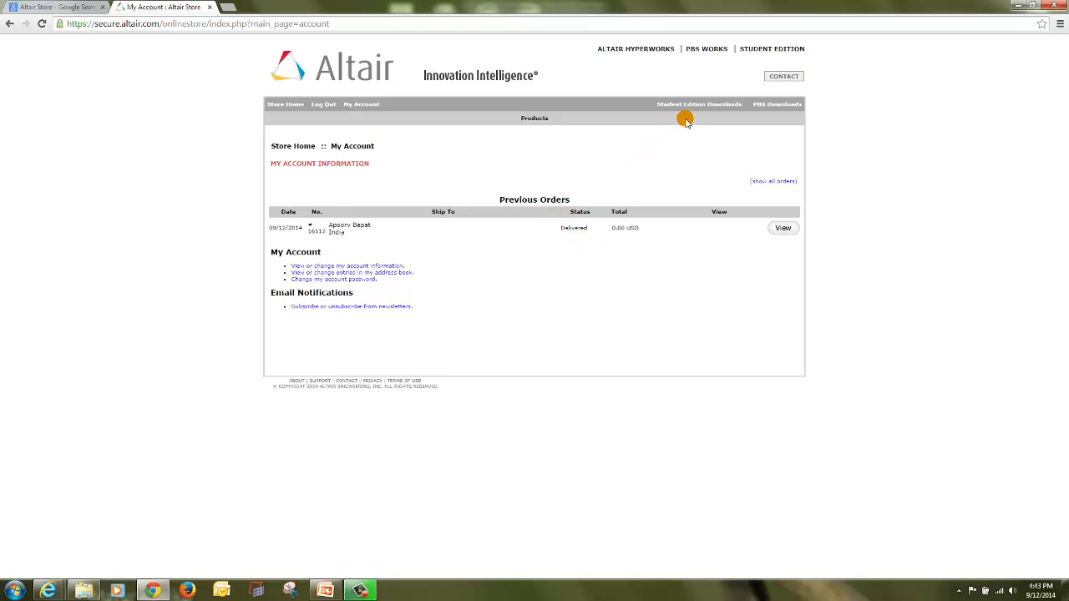
{"action": "mouse_move", "coordinate": [699, 104]}
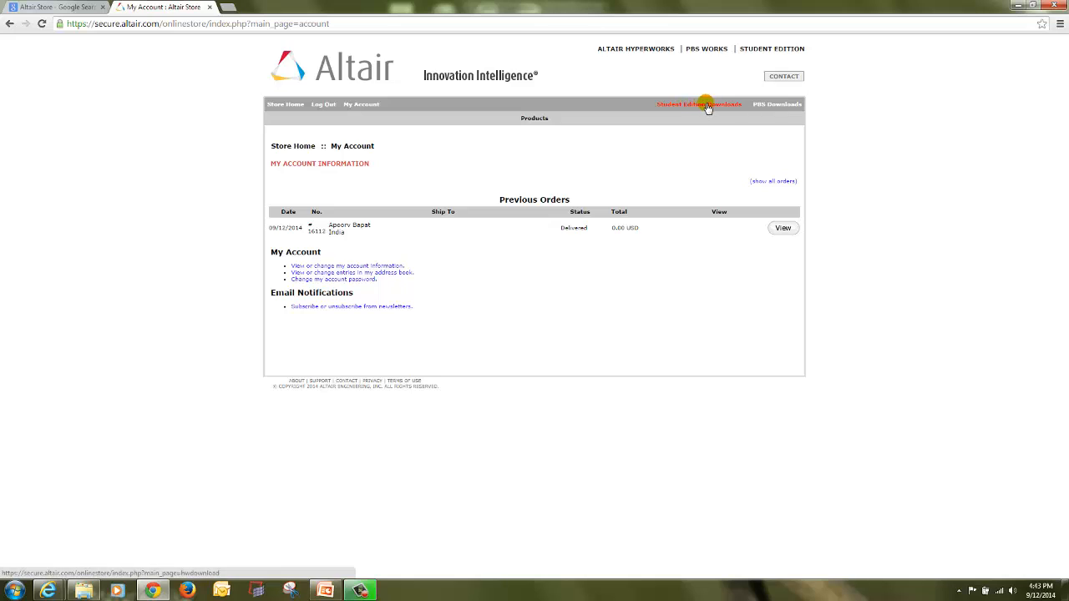
{"action": "mouse_move", "coordinate": [678, 109]}
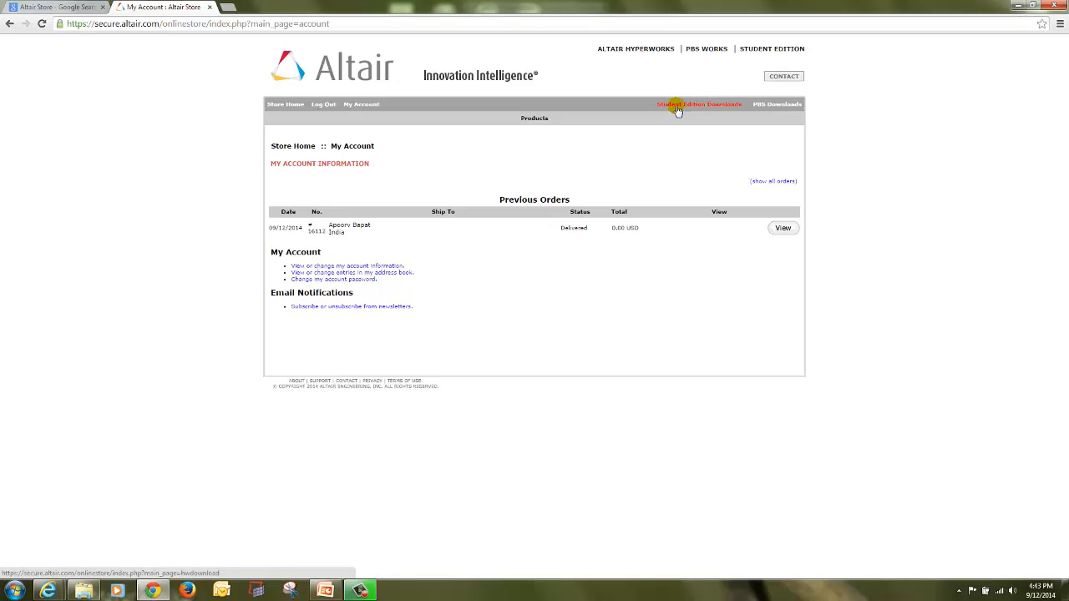
{"action": "left_click", "coordinate": [699, 103]}
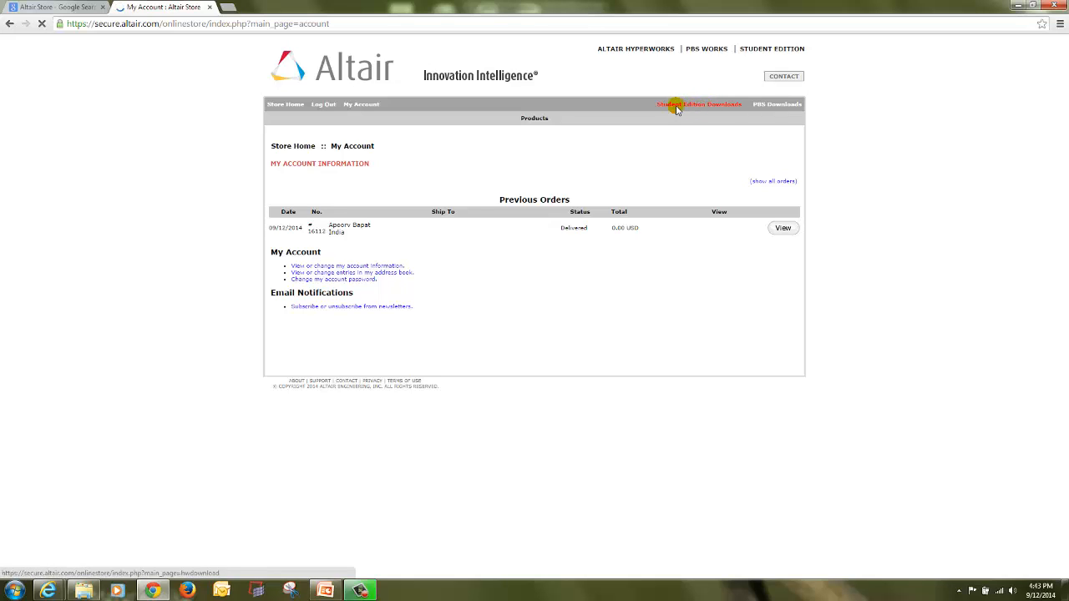
Load the HyperWorks Student Edition downloads page listing the 12.0 and 11.0 installers.
{"action": "left_click", "coordinate": [698, 104]}
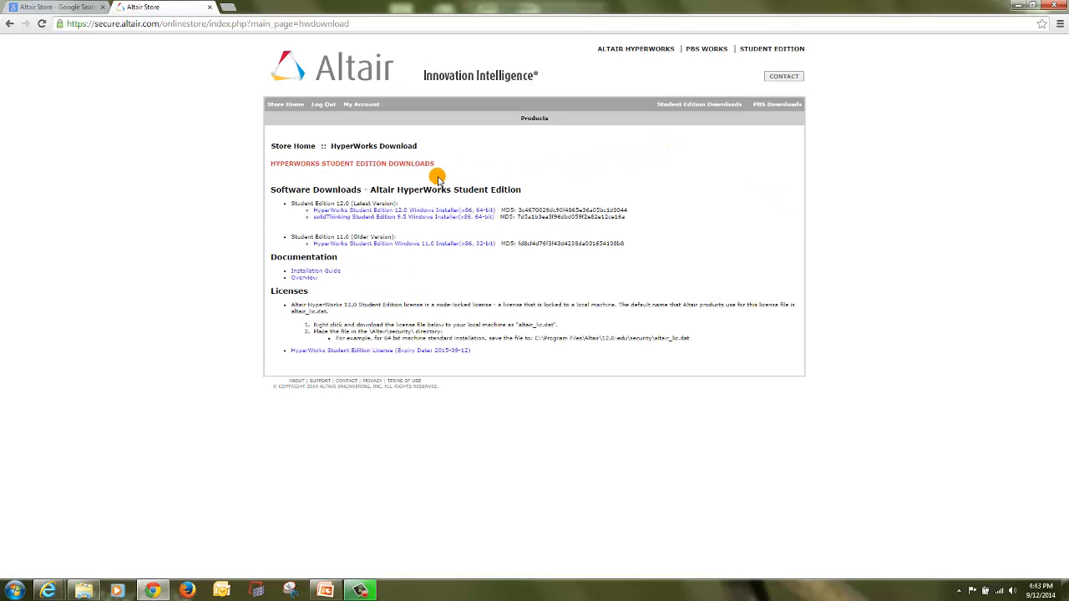
{"action": "mouse_move", "coordinate": [328, 365]}
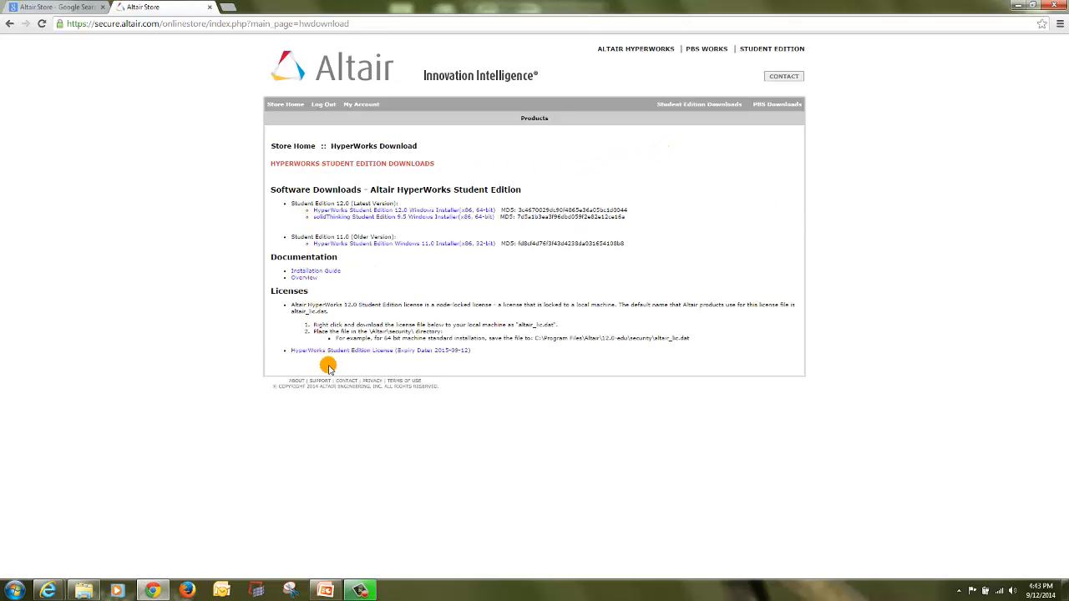
{"action": "mouse_move", "coordinate": [297, 203]}
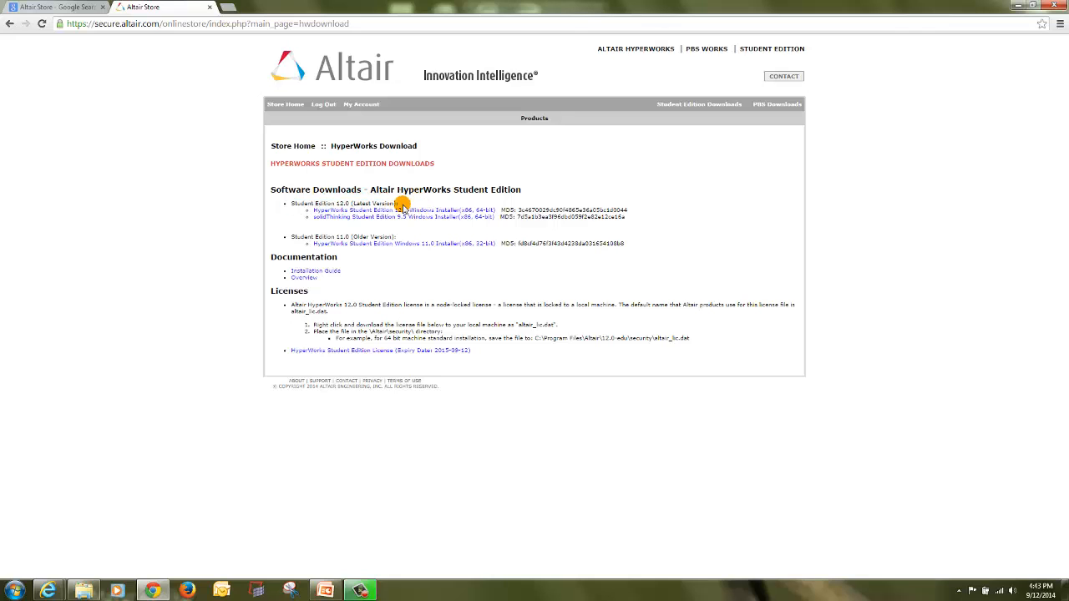
{"action": "mouse_move", "coordinate": [350, 210]}
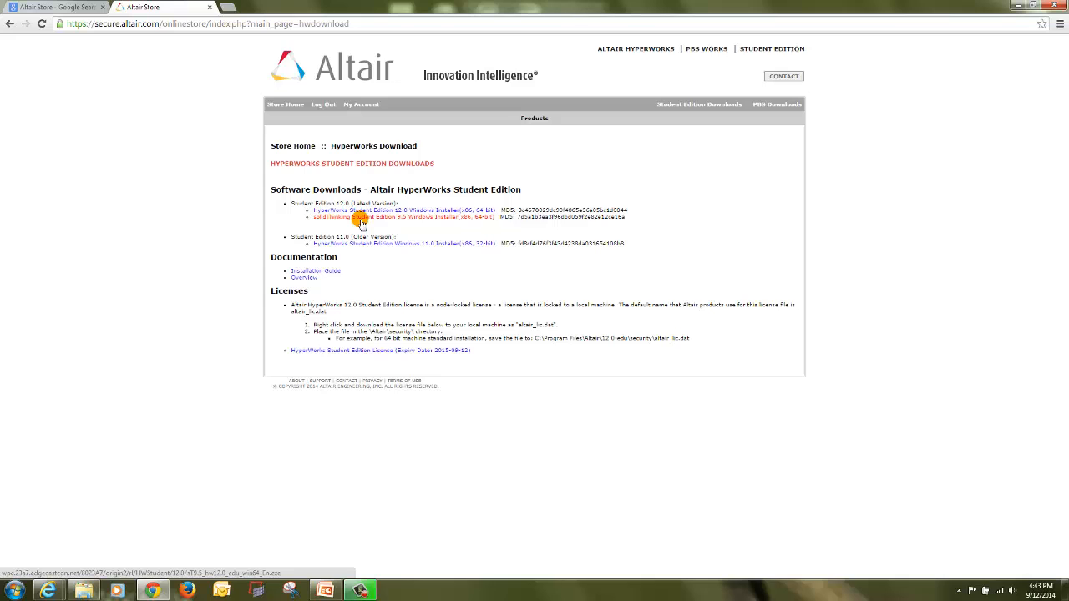
{"action": "mouse_move", "coordinate": [359, 243]}
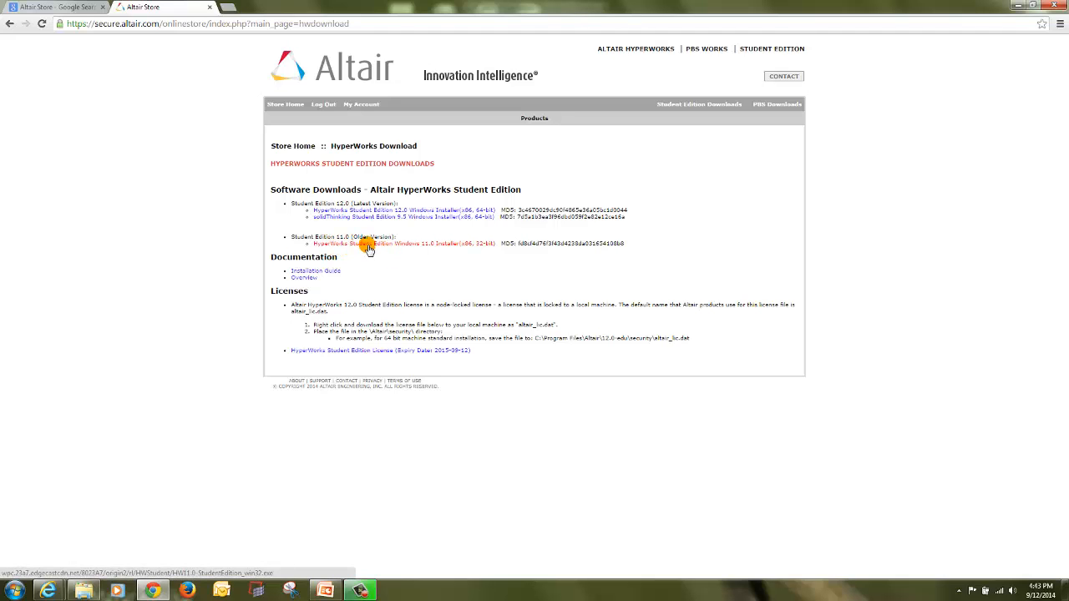
{"action": "mouse_move", "coordinate": [359, 209]}
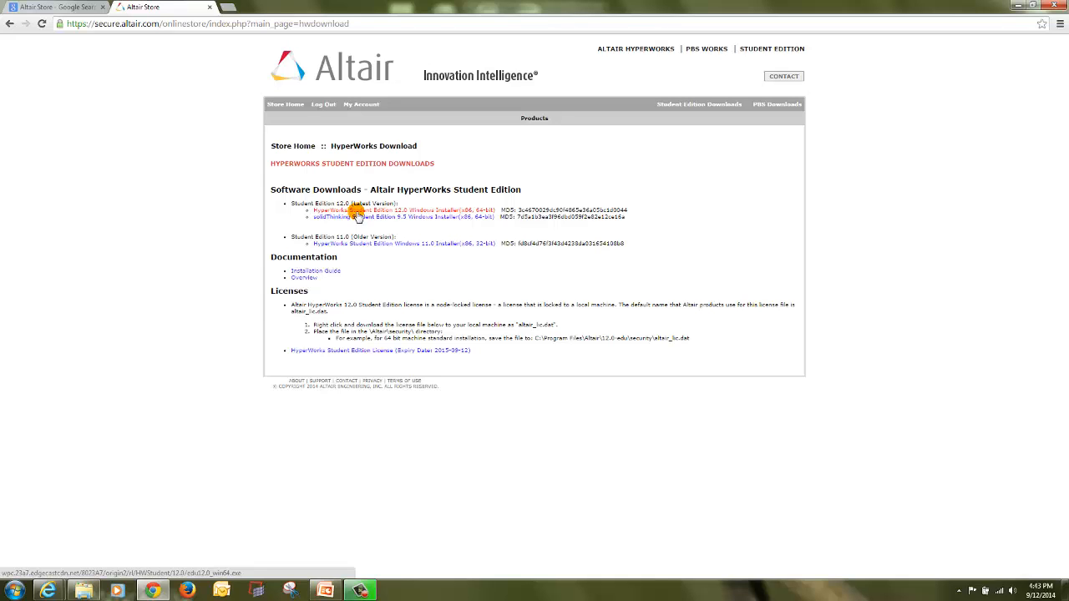
{"action": "mouse_move", "coordinate": [416, 214]}
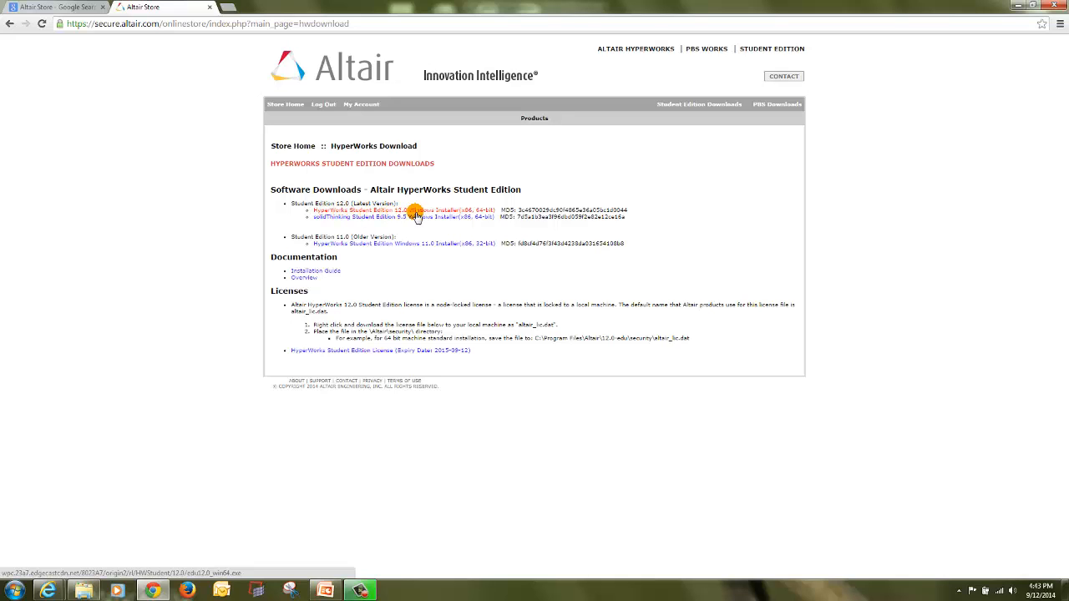
{"action": "mouse_move", "coordinate": [430, 216]}
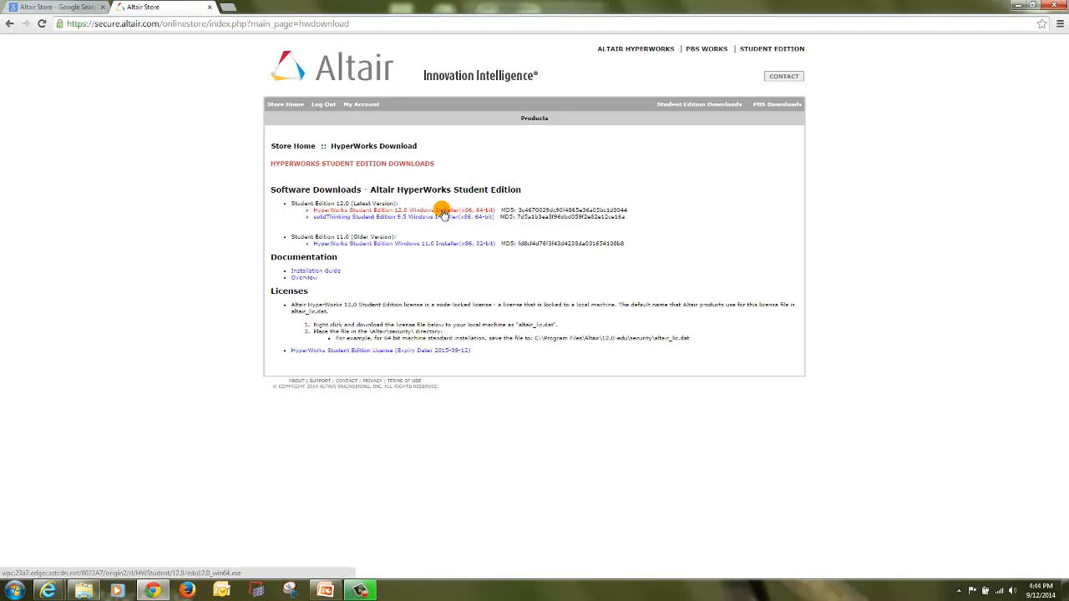
{"action": "mouse_move", "coordinate": [468, 213]}
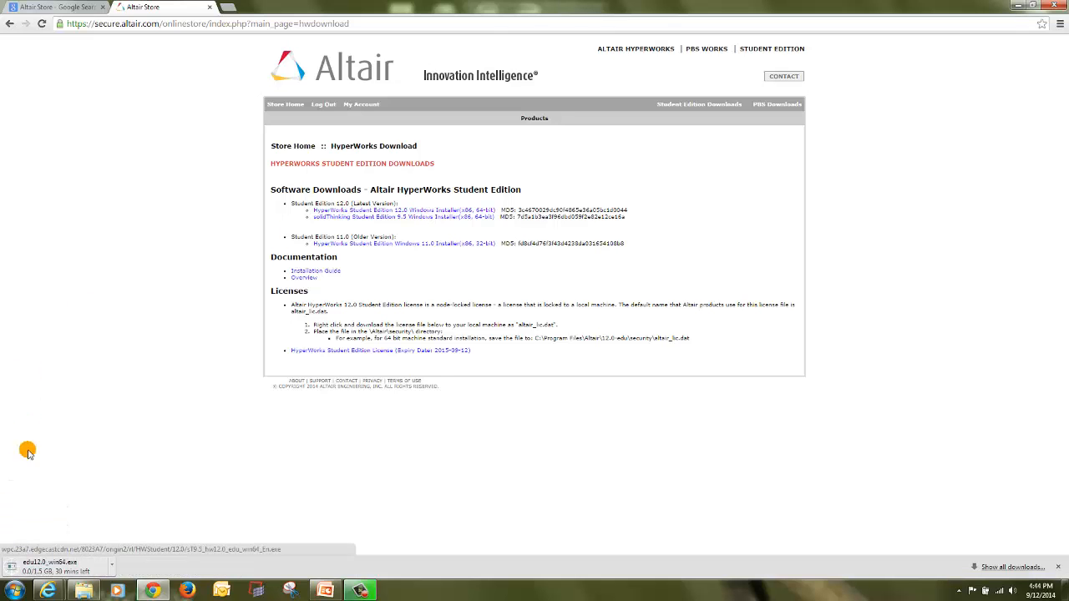
{"action": "mouse_move", "coordinate": [81, 501]}
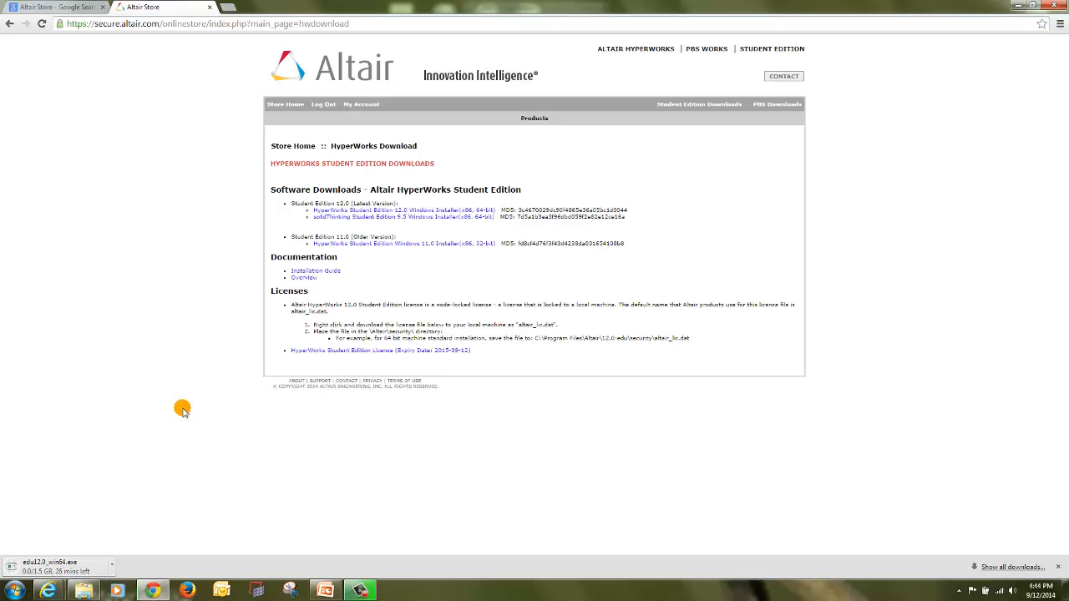
{"action": "mouse_move", "coordinate": [51, 540]}
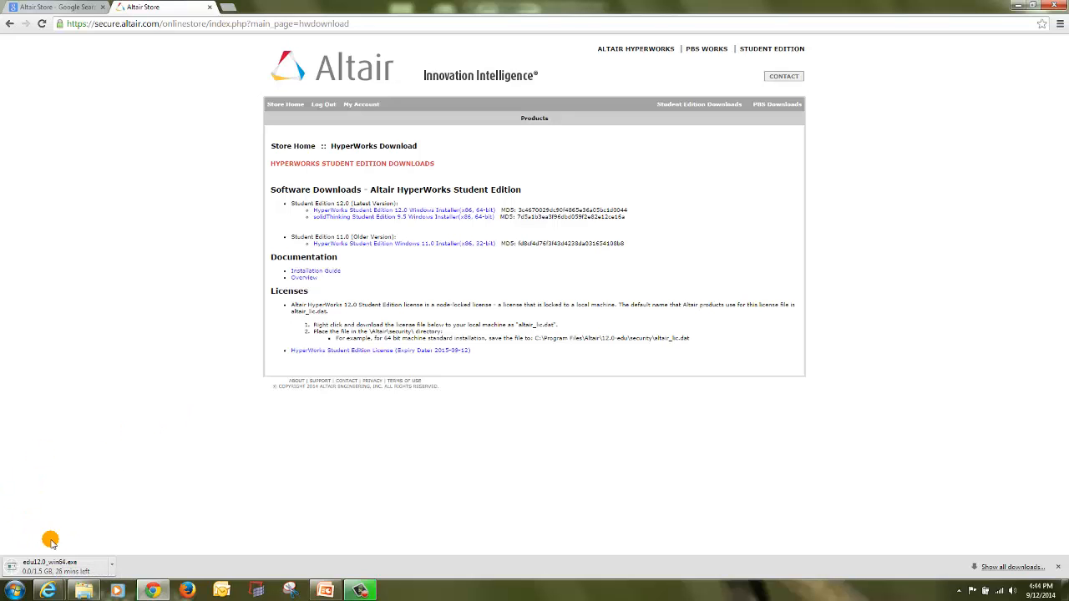
{"action": "mouse_move", "coordinate": [65, 465]}
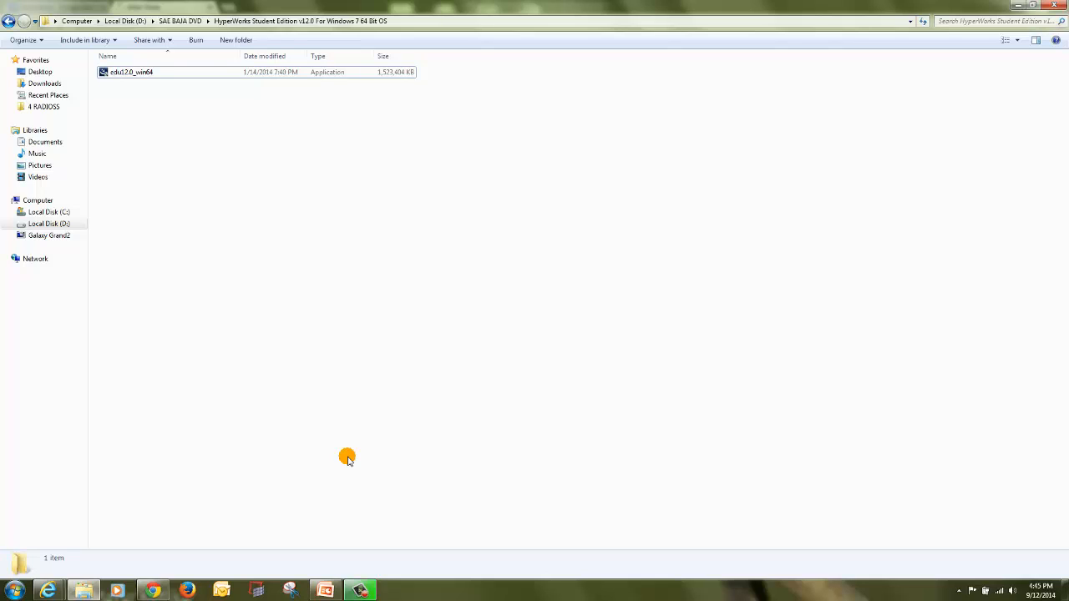
Select the 1.45 GB edu12.0_win64 installer in the v12.0 Windows 7 64-bit folder.
{"action": "left_click", "coordinate": [131, 71]}
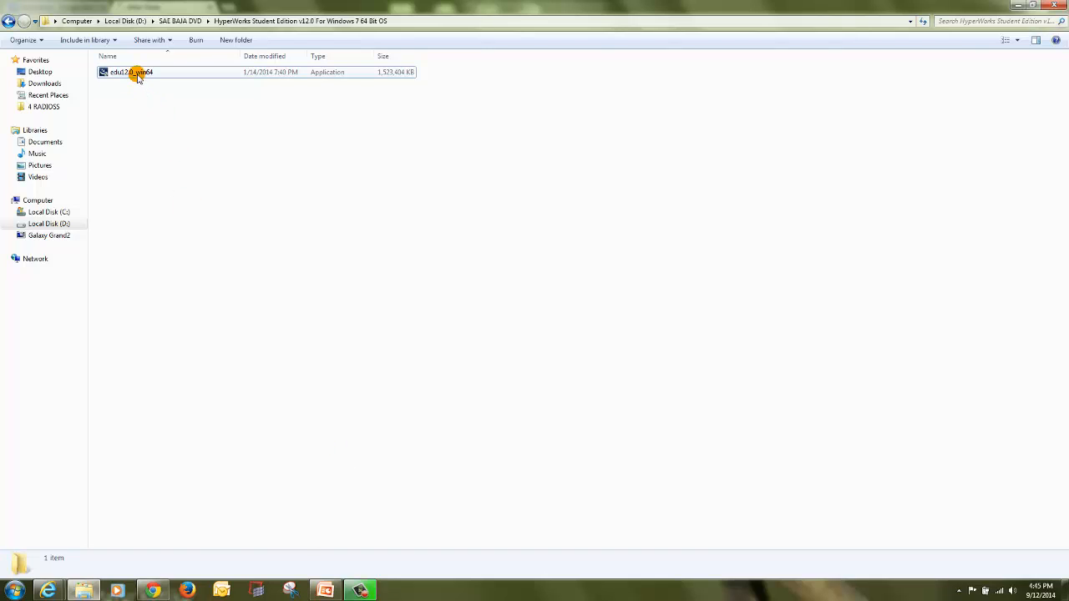
{"action": "left_click", "coordinate": [132, 72]}
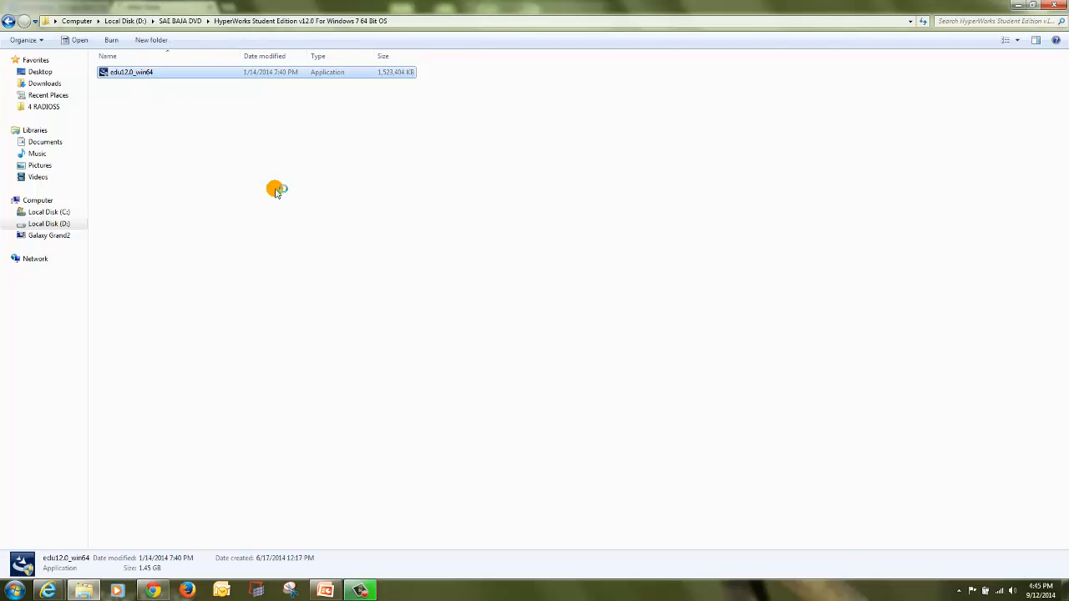
Launch edu12.0_win64 to bring up the HyperWorks 12.0 splash screen.
{"action": "double_click", "coordinate": [132, 72]}
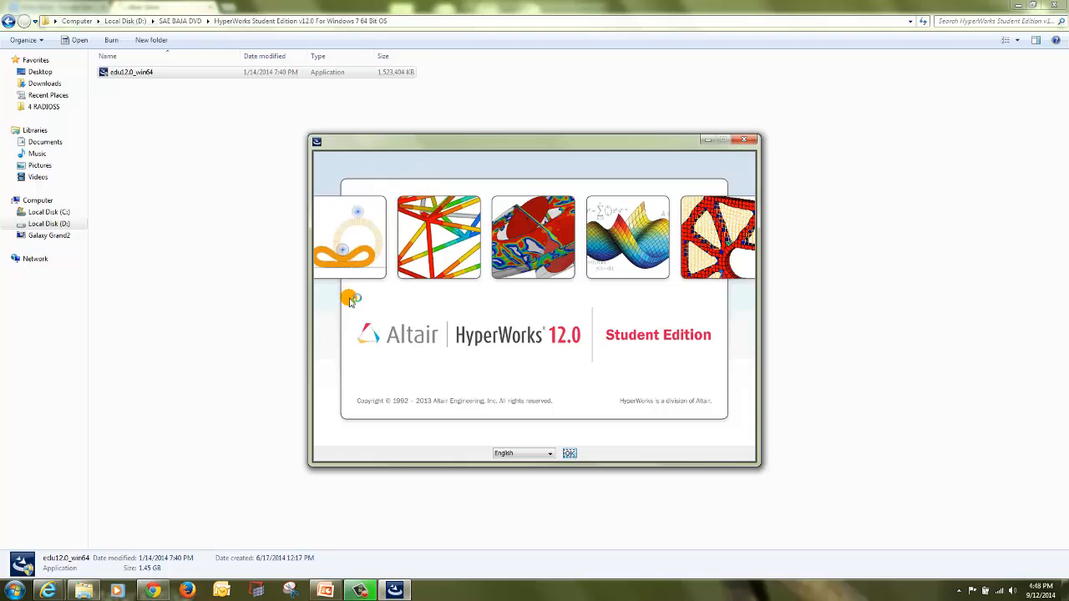
{"action": "mouse_move", "coordinate": [585, 401]}
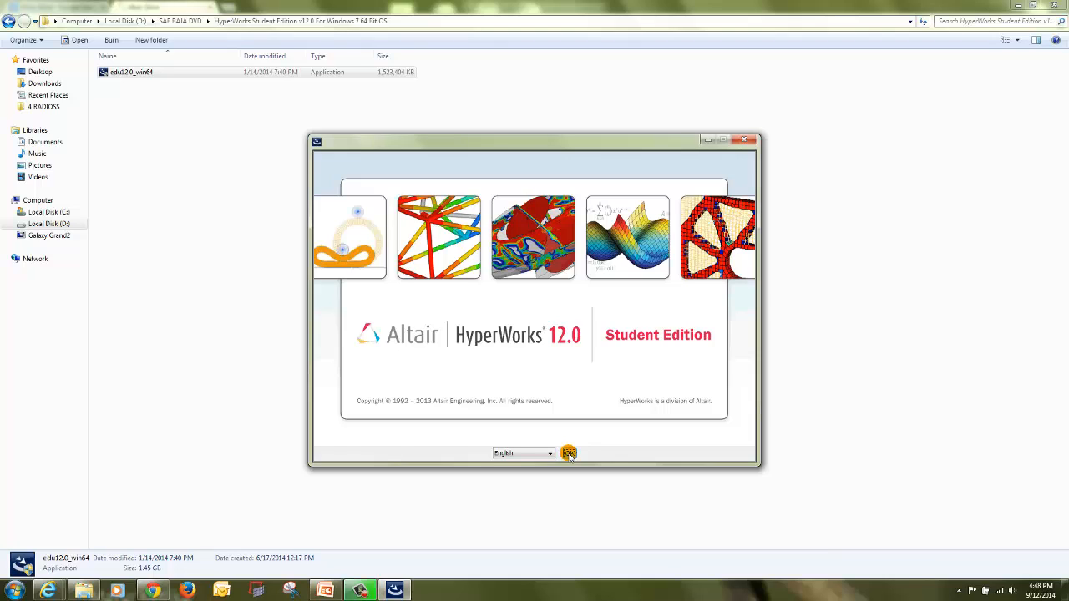
Confirm English, accept the license, and advance past the edition description.
{"action": "left_click", "coordinate": [568, 453]}
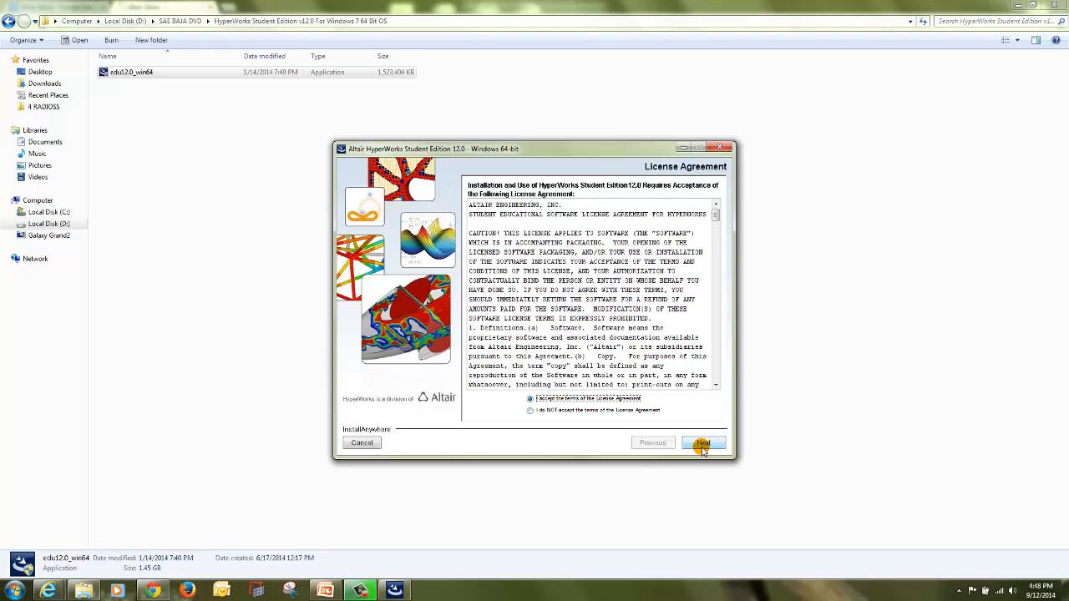
{"action": "left_click", "coordinate": [703, 442]}
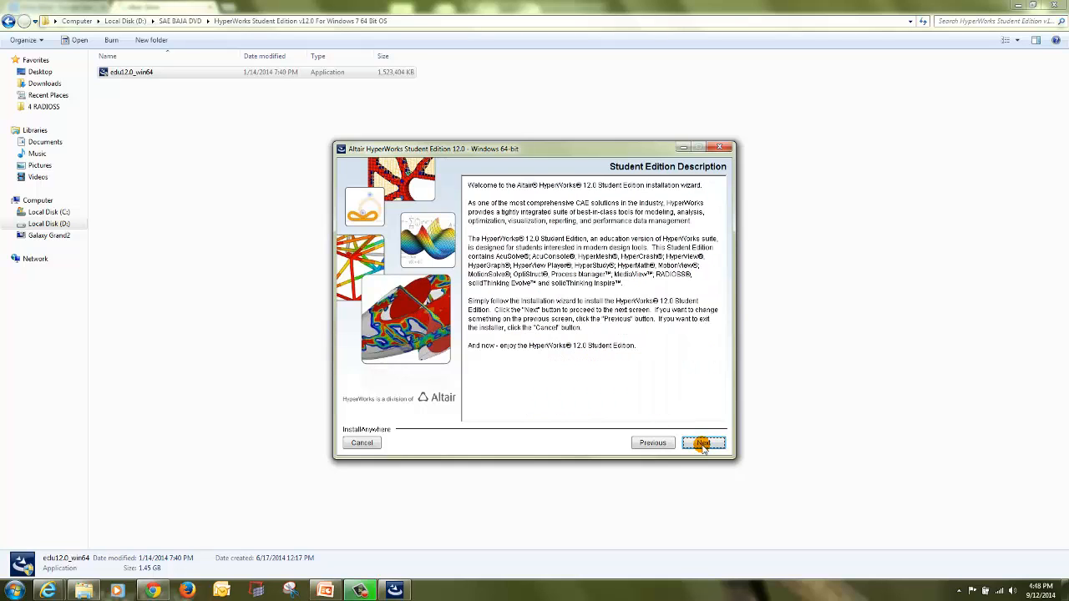
{"action": "left_click", "coordinate": [703, 443]}
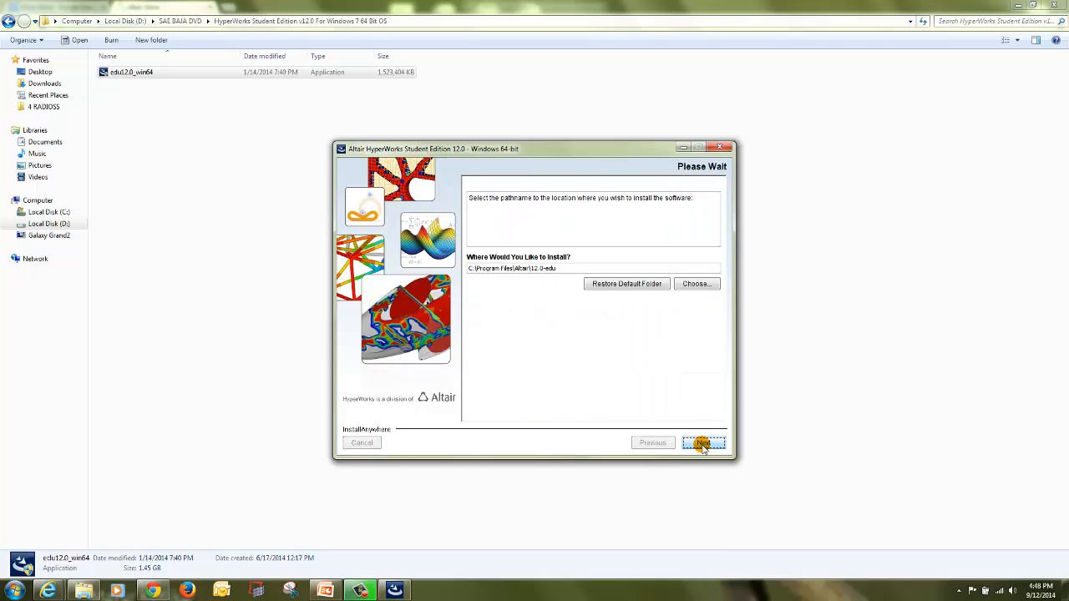
{"action": "left_click", "coordinate": [702, 442]}
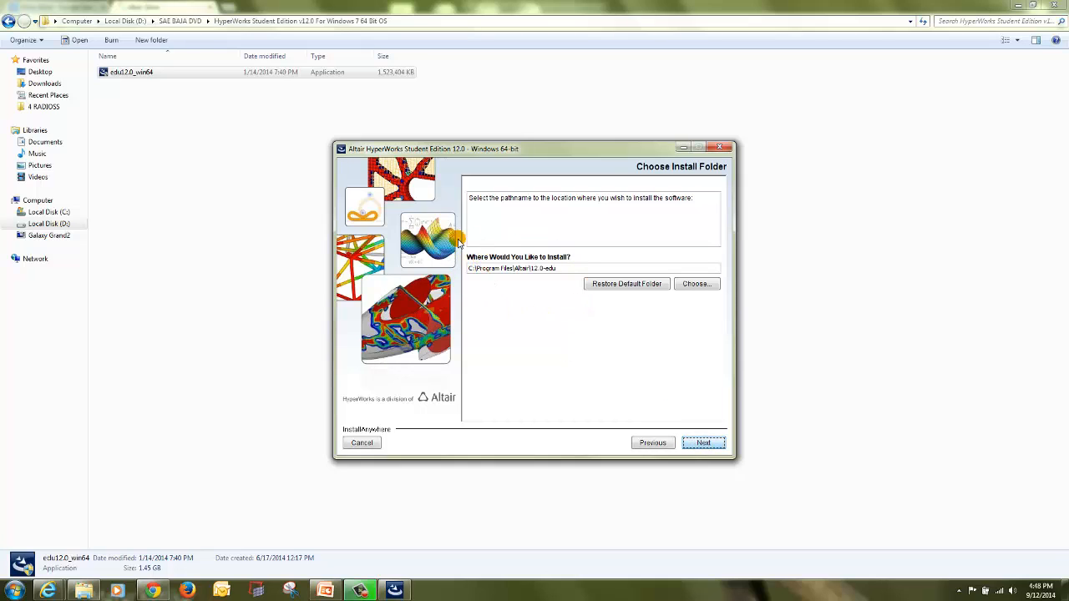
{"action": "mouse_move", "coordinate": [530, 297]}
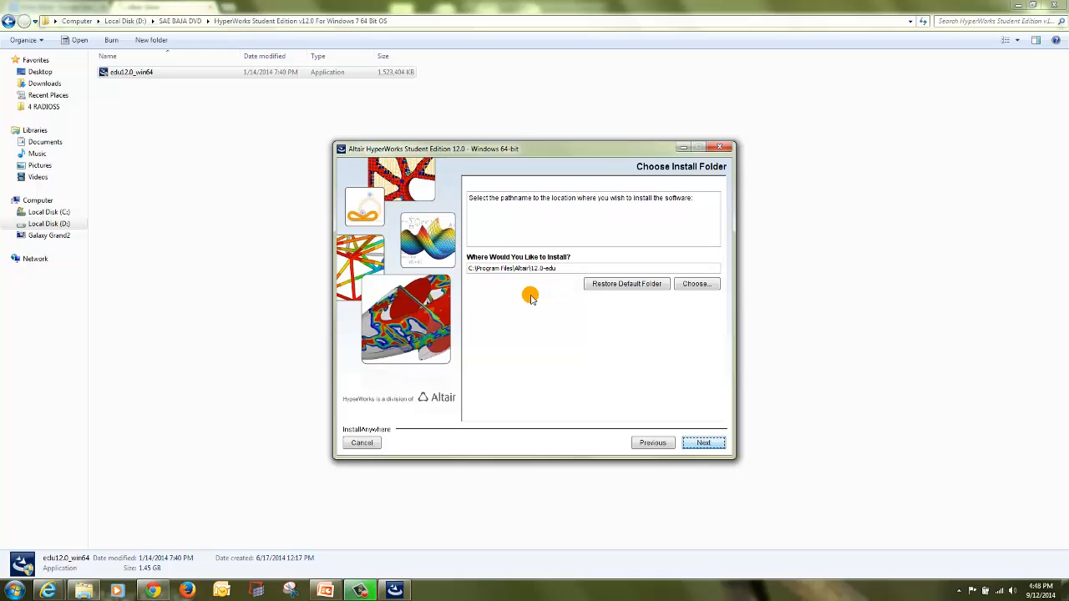
{"action": "mouse_move", "coordinate": [572, 297]}
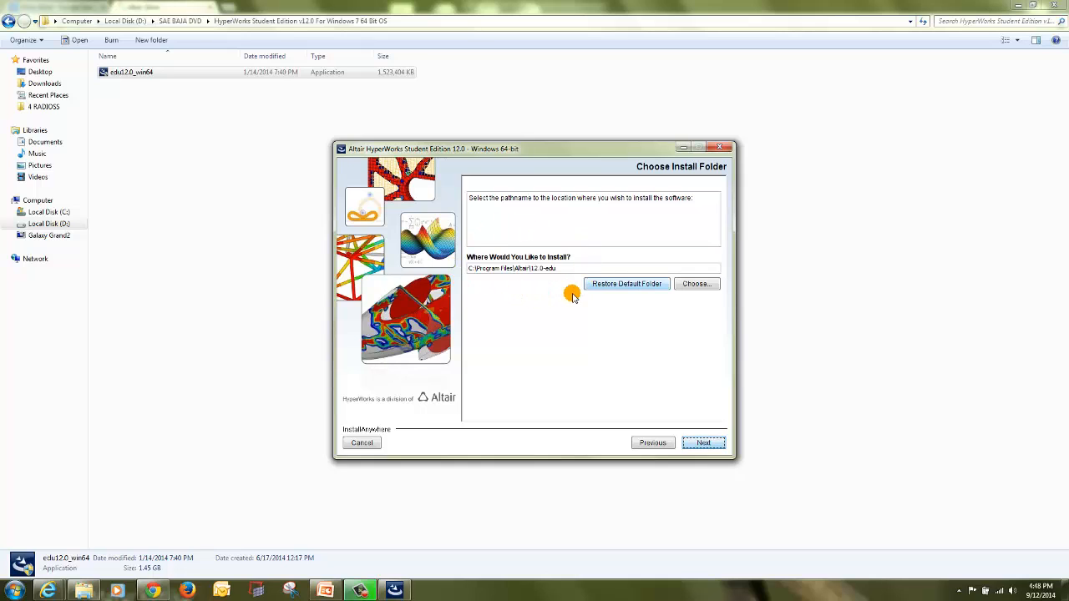
{"action": "mouse_move", "coordinate": [548, 296]}
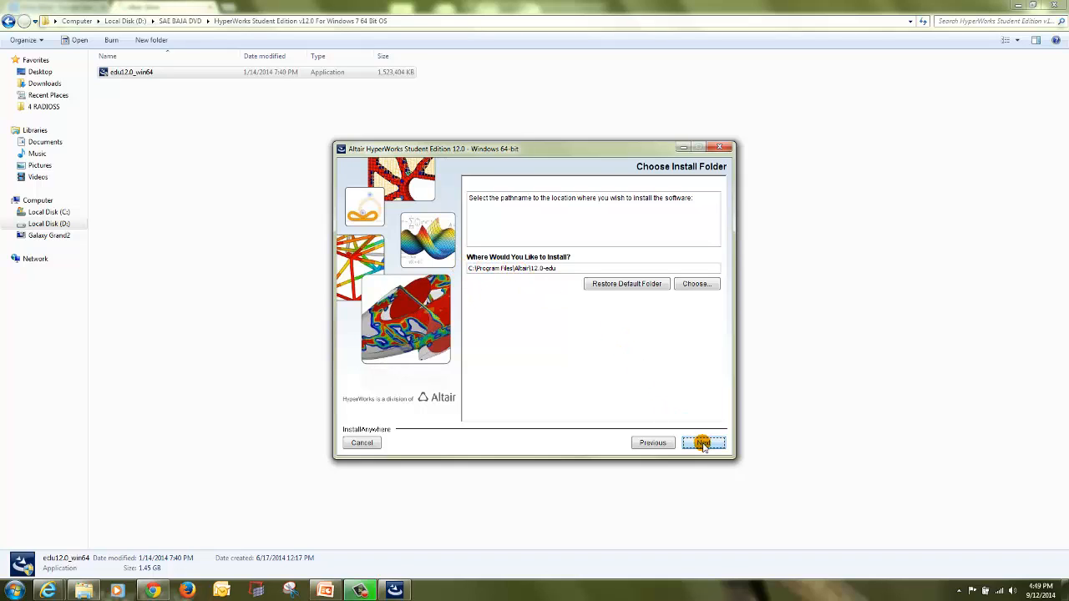
Keep C:\Program Files\Altair\12.0-edu, decline desktop shortcuts, and set up help later.
{"action": "left_click", "coordinate": [703, 443]}
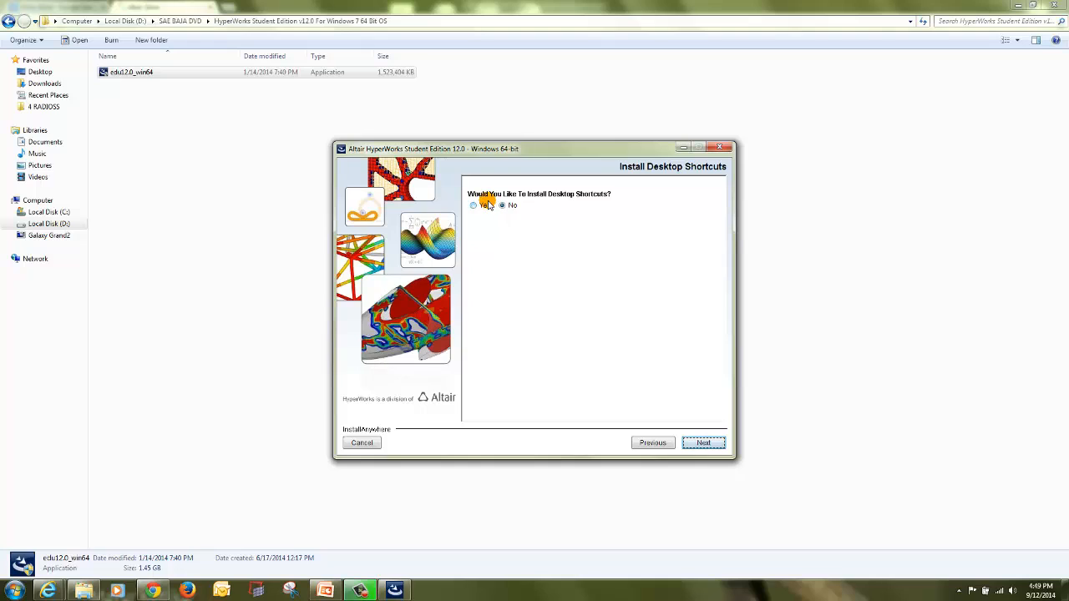
{"action": "left_click", "coordinate": [502, 206]}
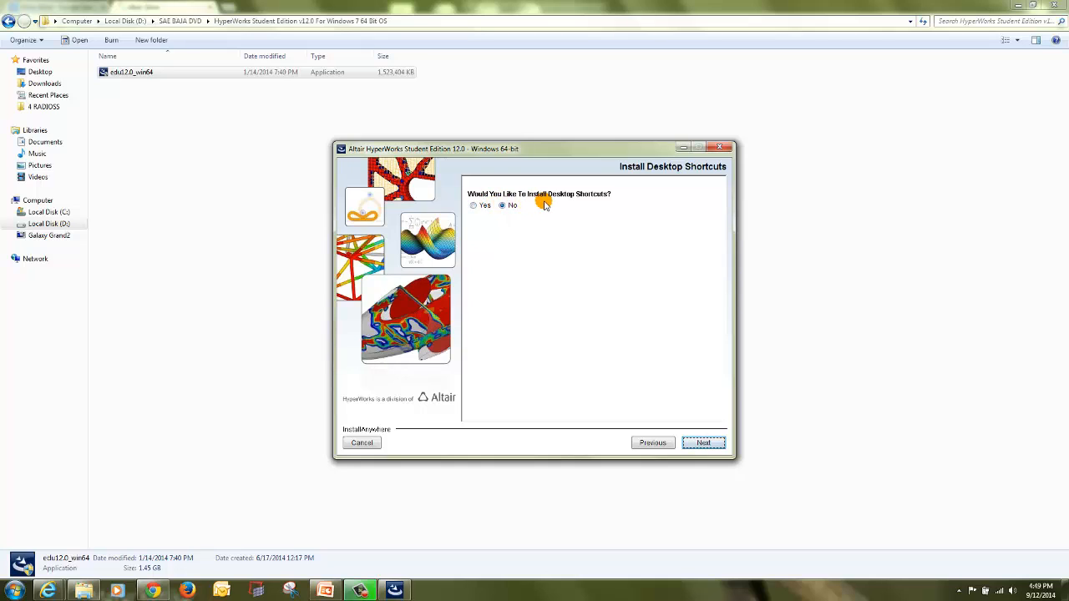
{"action": "left_click", "coordinate": [703, 443]}
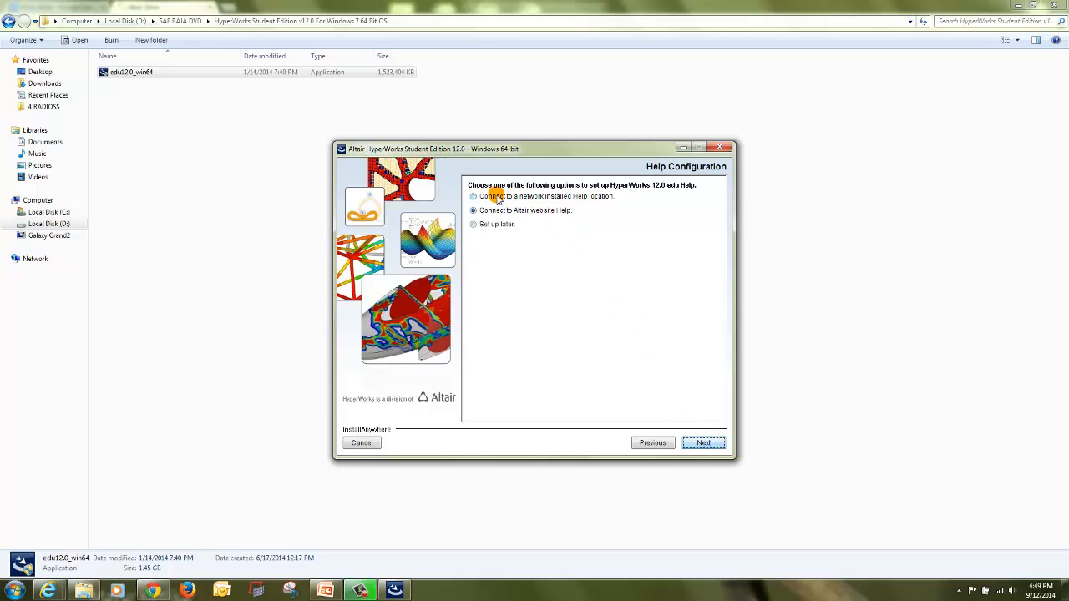
{"action": "mouse_move", "coordinate": [574, 203]}
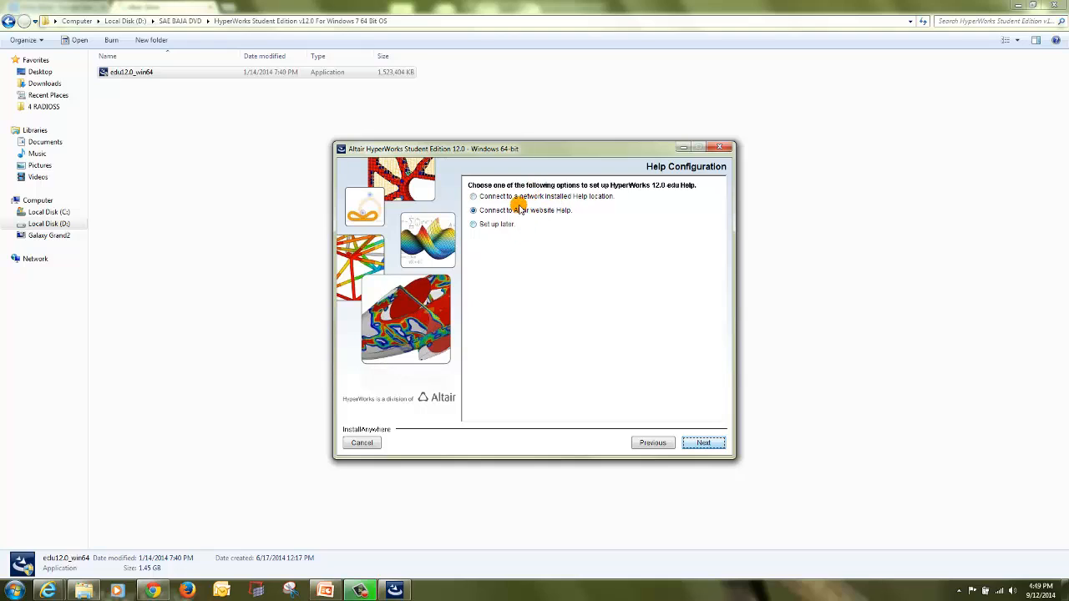
{"action": "left_click", "coordinate": [473, 224]}
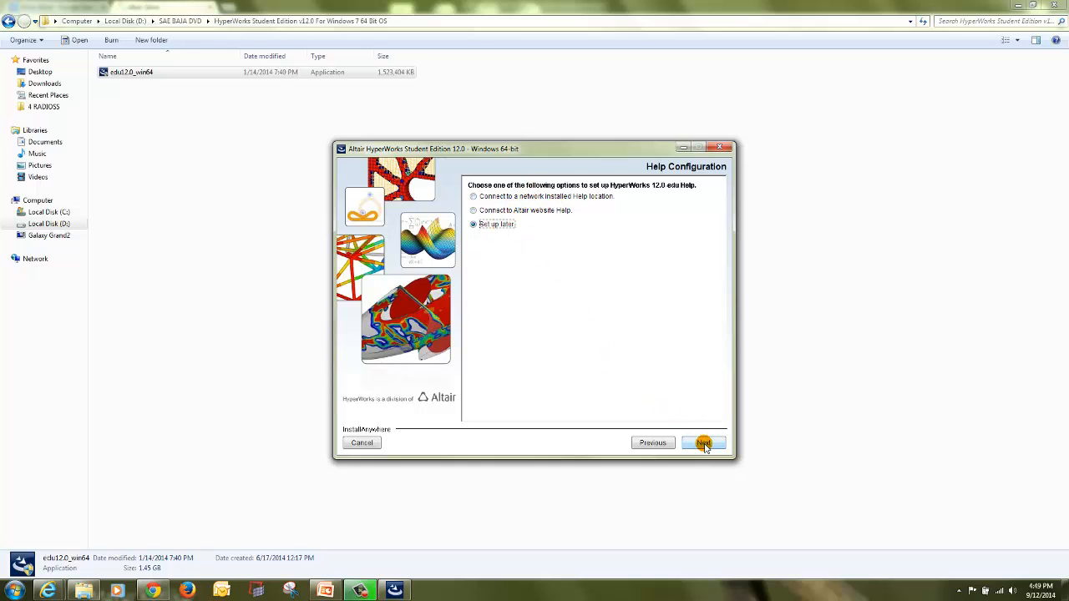
{"action": "left_click", "coordinate": [703, 443]}
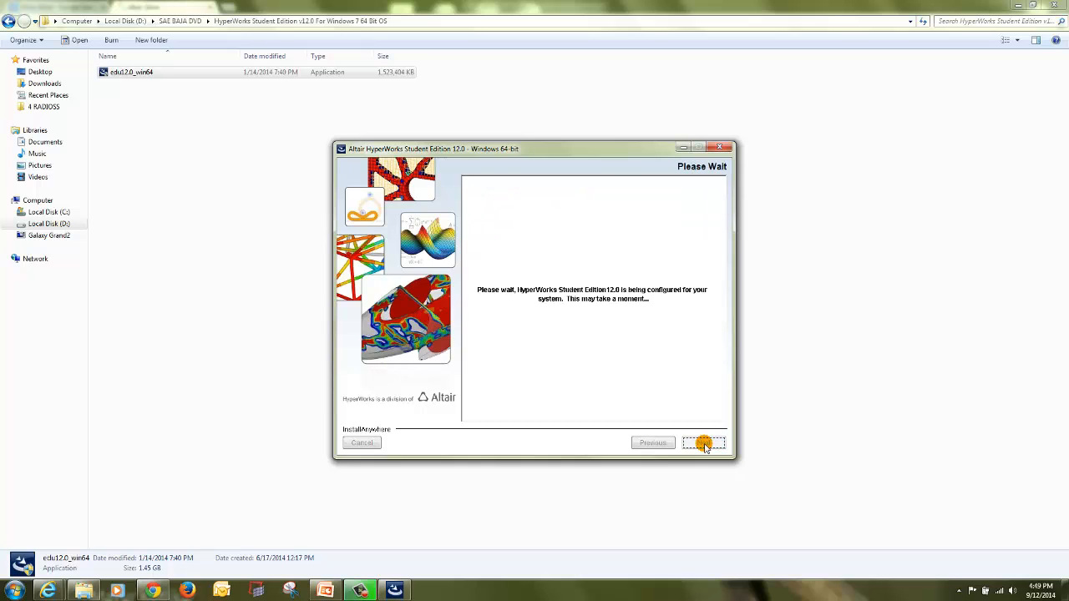
Install HyperWorks Student Edition 12.0 from the Pre-Installation Summary until it completes.
{"action": "left_click", "coordinate": [703, 443]}
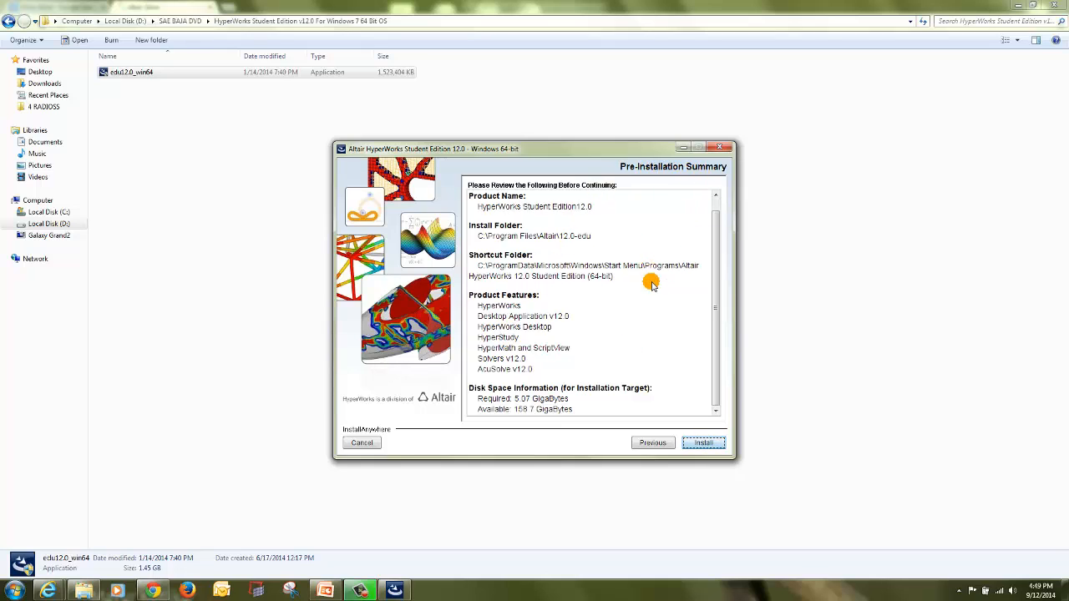
{"action": "mouse_move", "coordinate": [568, 258]}
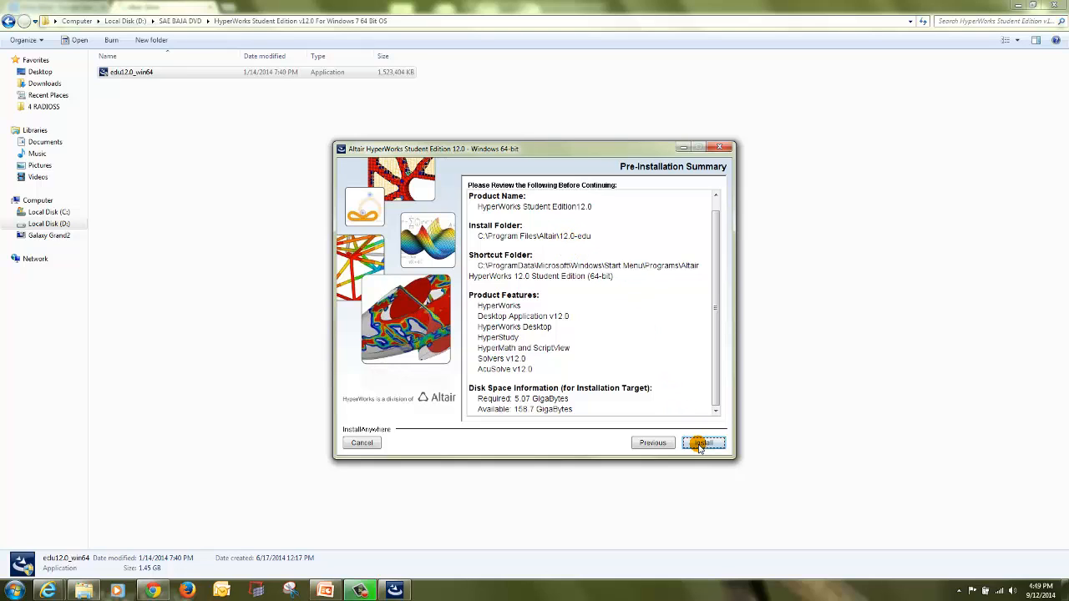
{"action": "left_click", "coordinate": [701, 442]}
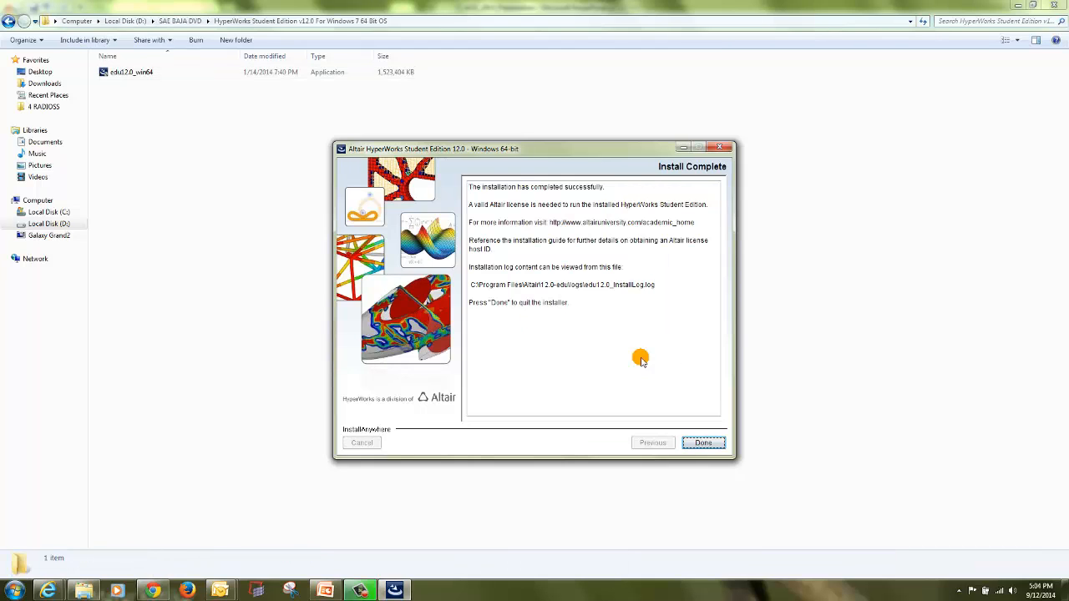
{"action": "mouse_move", "coordinate": [651, 363]}
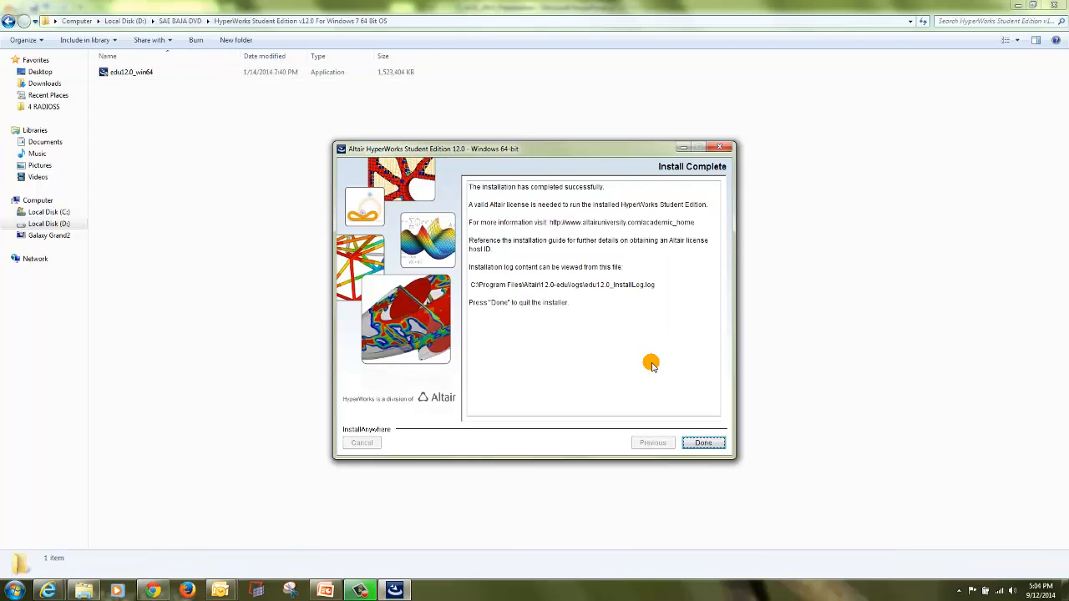
{"action": "mouse_move", "coordinate": [471, 157]}
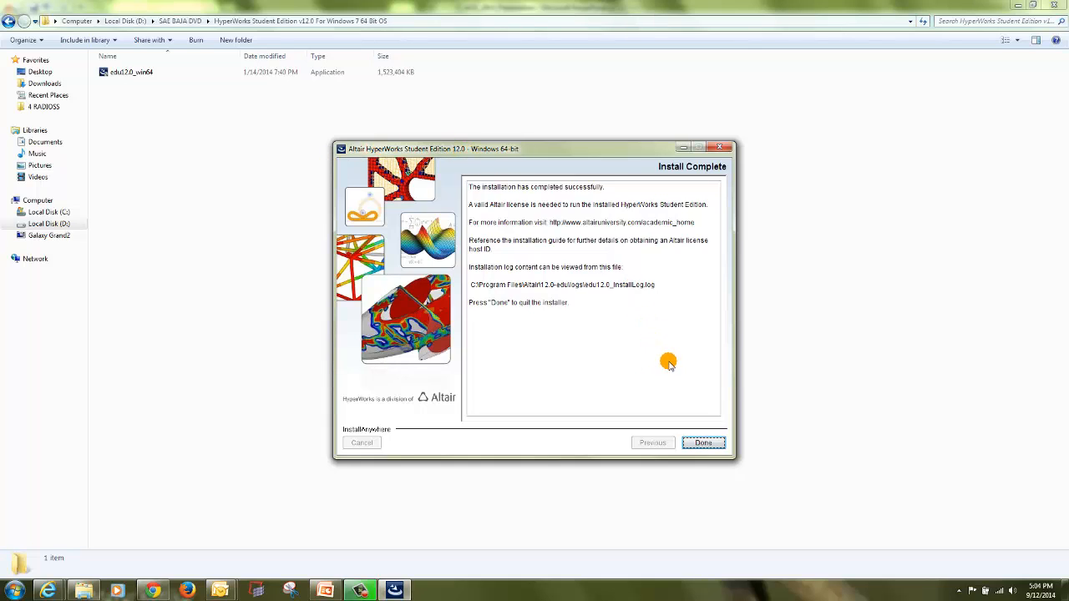
{"action": "mouse_move", "coordinate": [618, 274]}
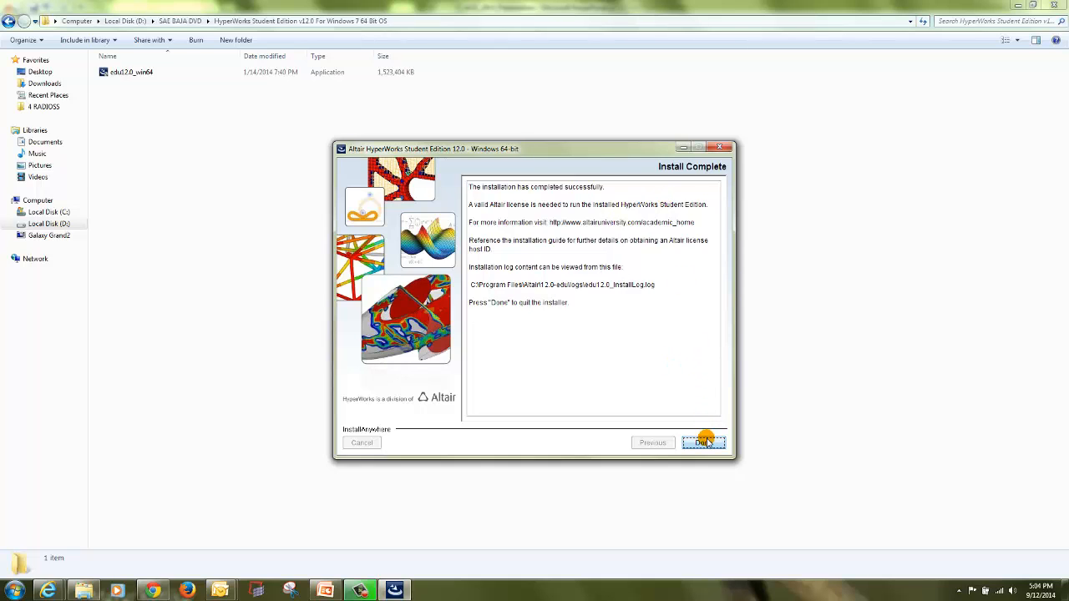
Close the installer and download the 'HyperWorks Student Edition License' file altair_lic.
{"action": "left_click", "coordinate": [704, 443]}
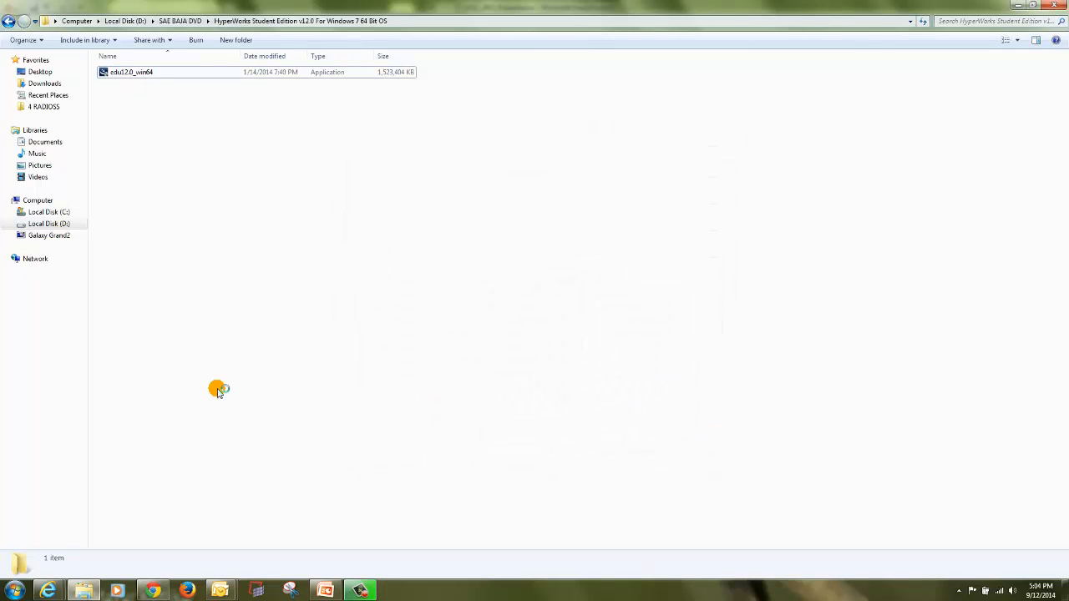
{"action": "mouse_move", "coordinate": [312, 332]}
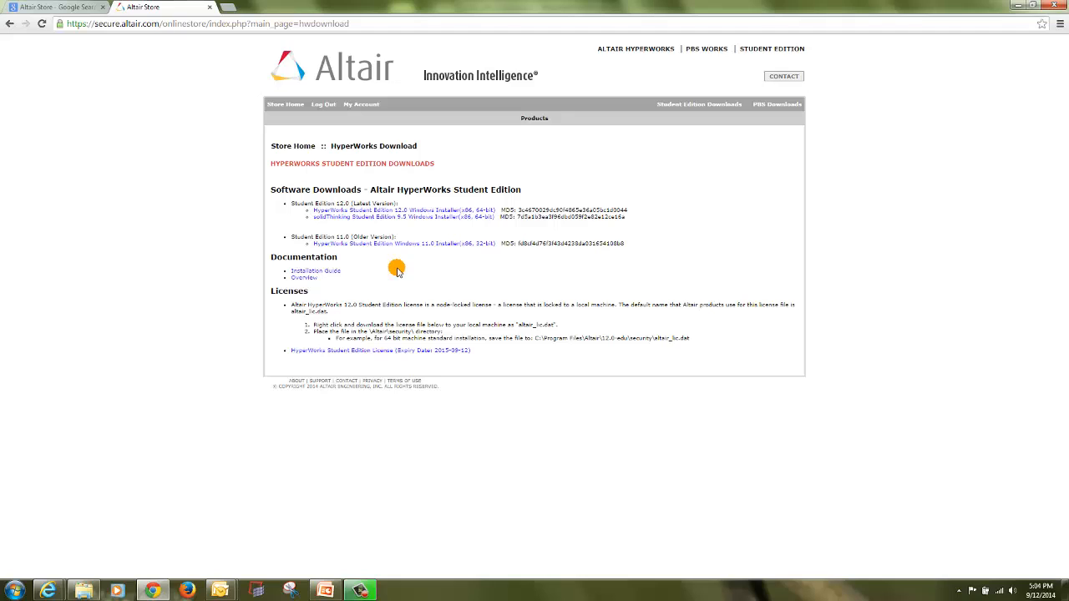
{"action": "mouse_move", "coordinate": [276, 276]}
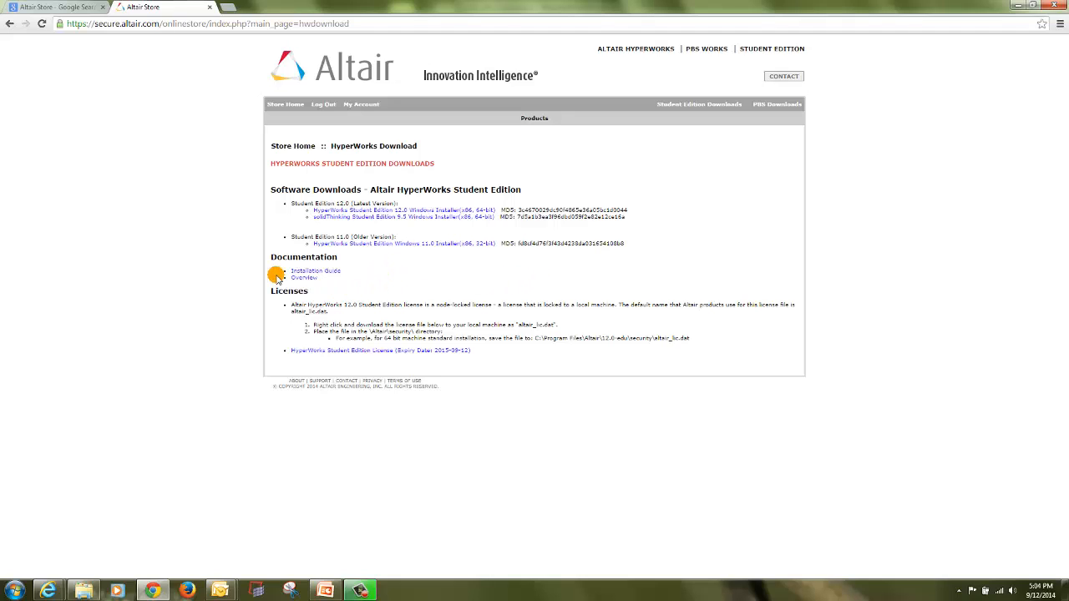
{"action": "mouse_move", "coordinate": [245, 81]}
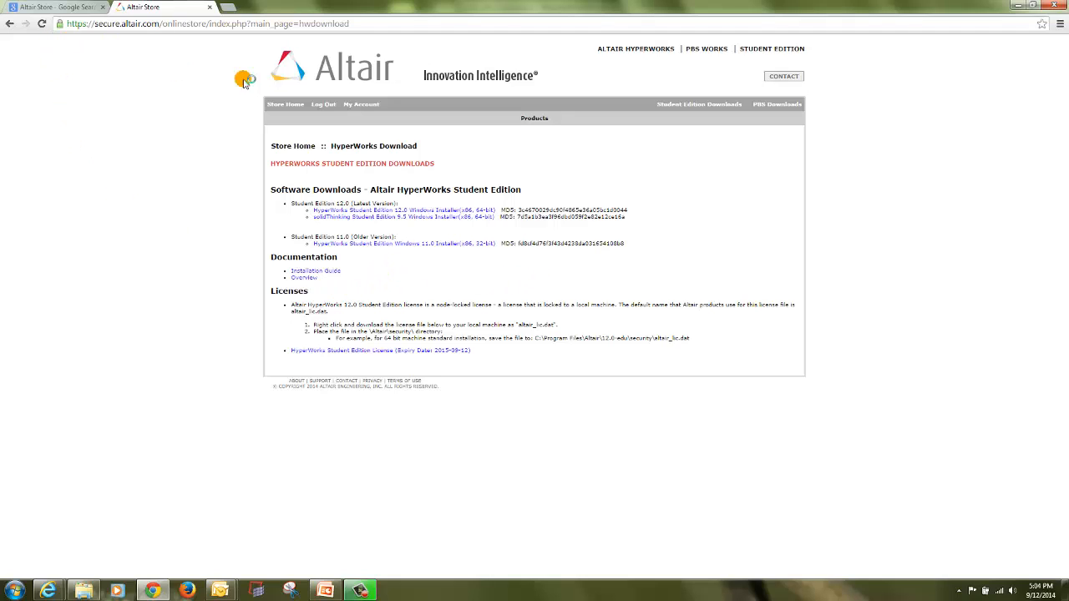
{"action": "mouse_move", "coordinate": [148, 152]}
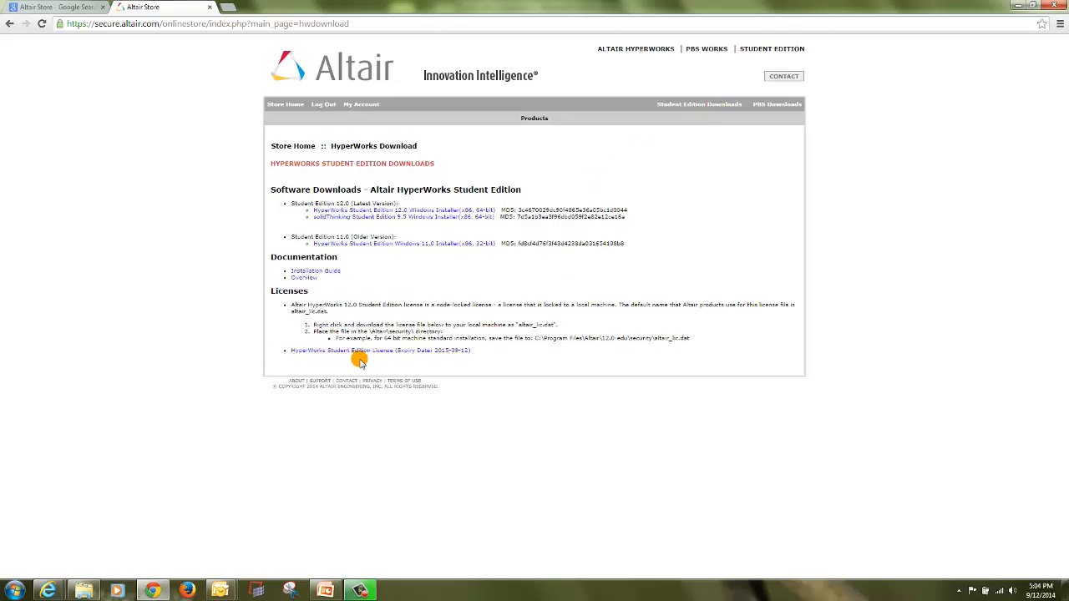
{"action": "mouse_move", "coordinate": [366, 204]}
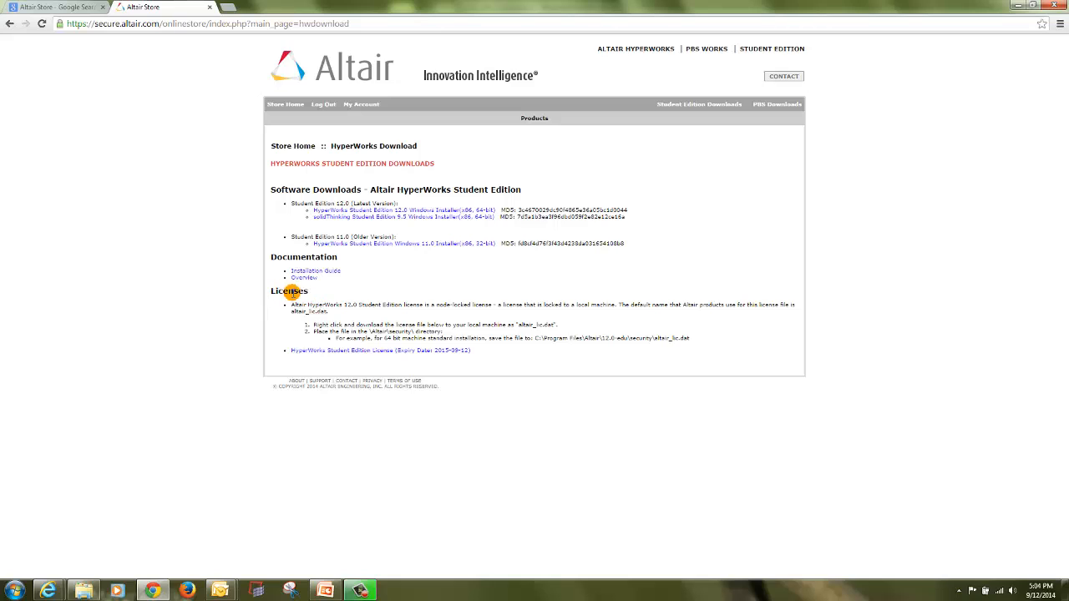
{"action": "mouse_move", "coordinate": [438, 305]}
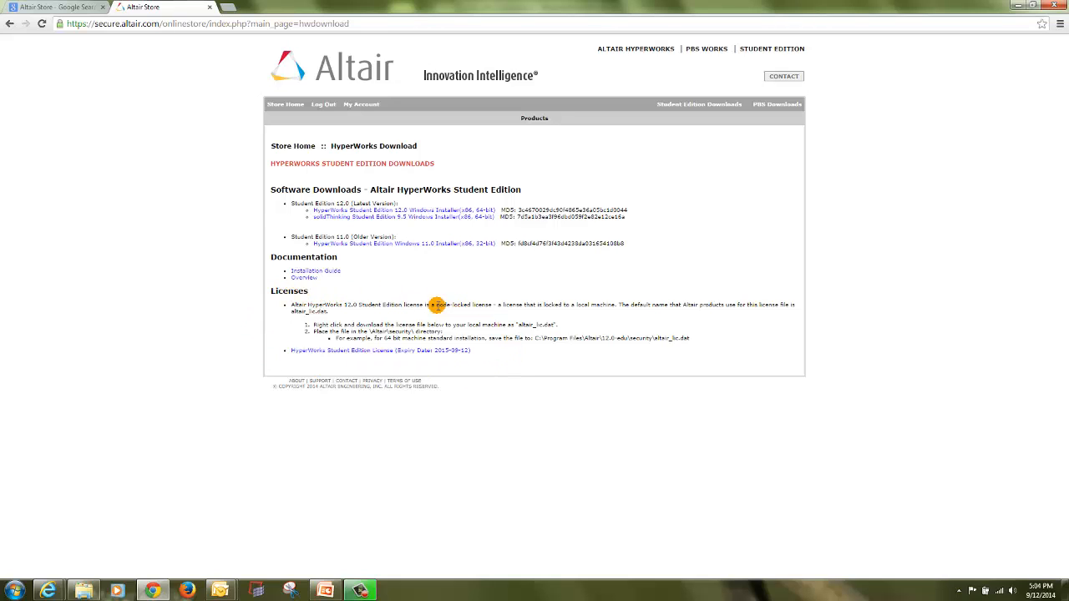
{"action": "mouse_move", "coordinate": [396, 373]}
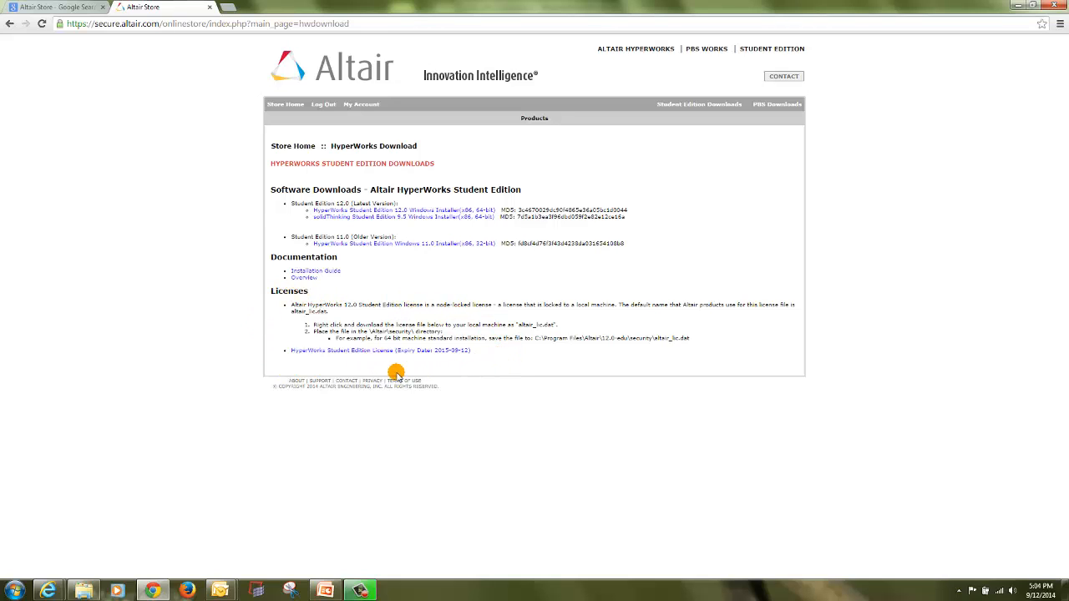
{"action": "mouse_move", "coordinate": [340, 313]}
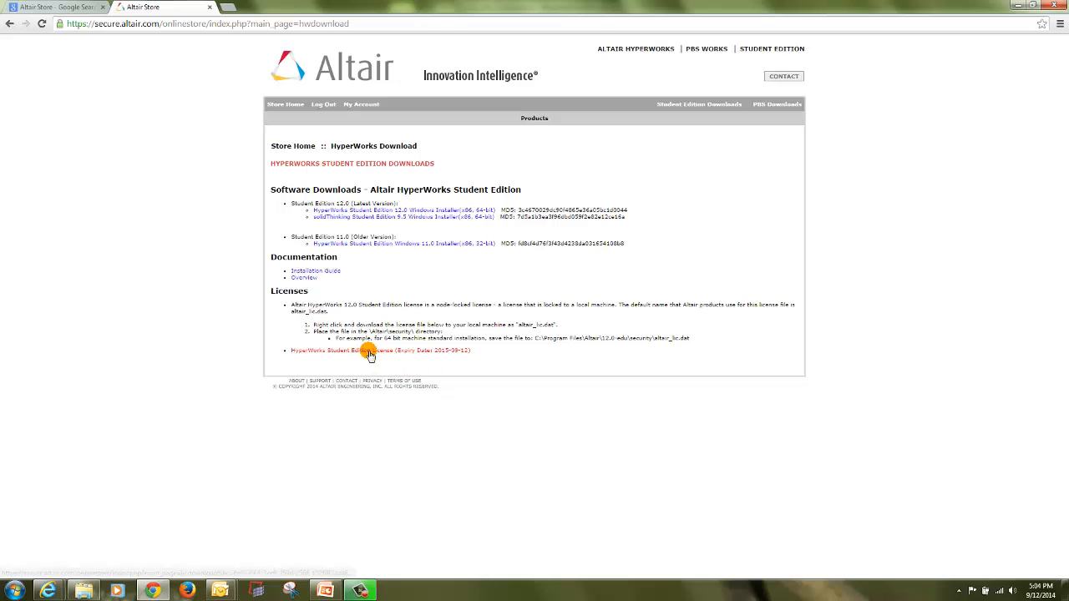
{"action": "left_click", "coordinate": [379, 350]}
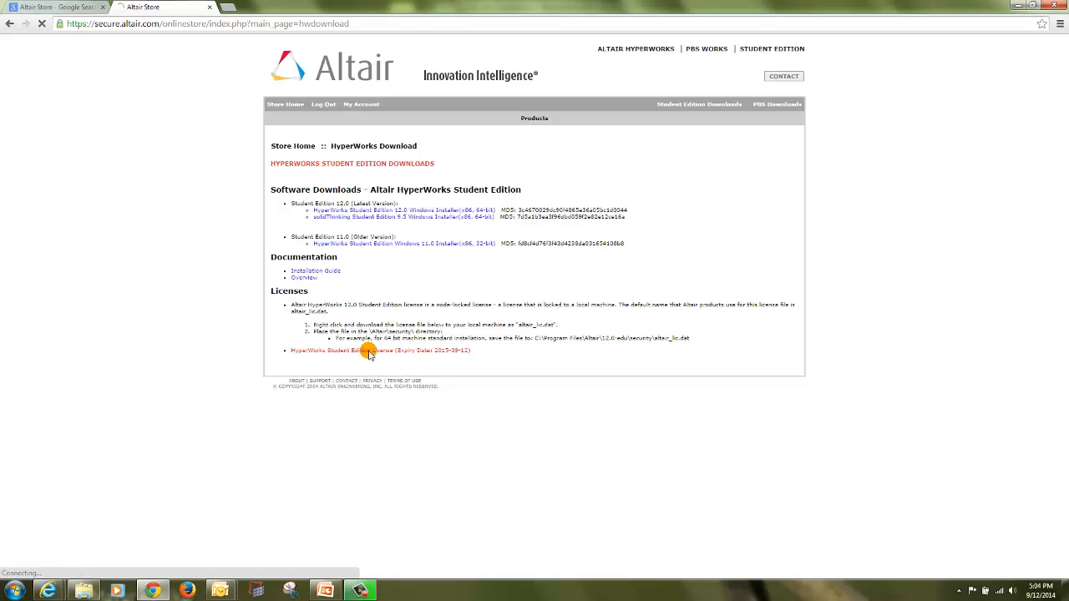
{"action": "left_click", "coordinate": [380, 350]}
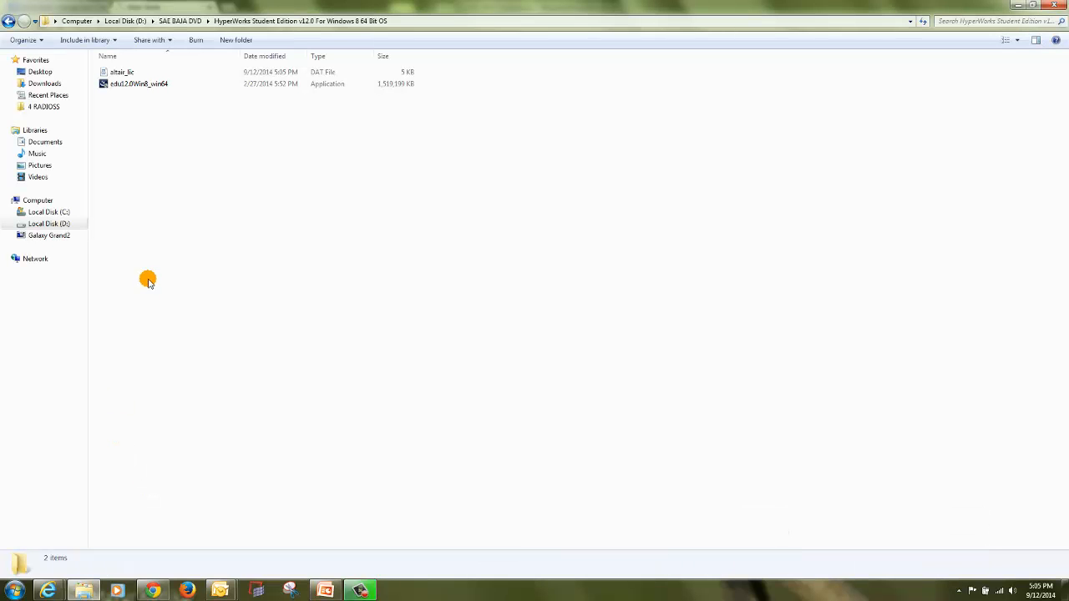
Open the downloaded altair_lic license file in WordPad.
{"action": "left_click", "coordinate": [121, 72]}
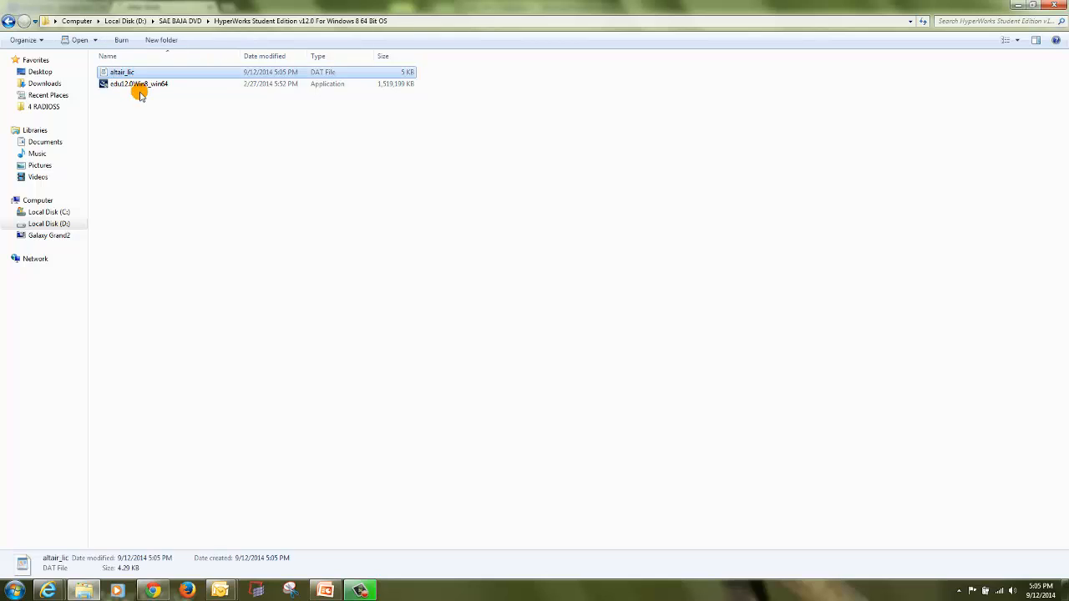
{"action": "mouse_move", "coordinate": [139, 94]}
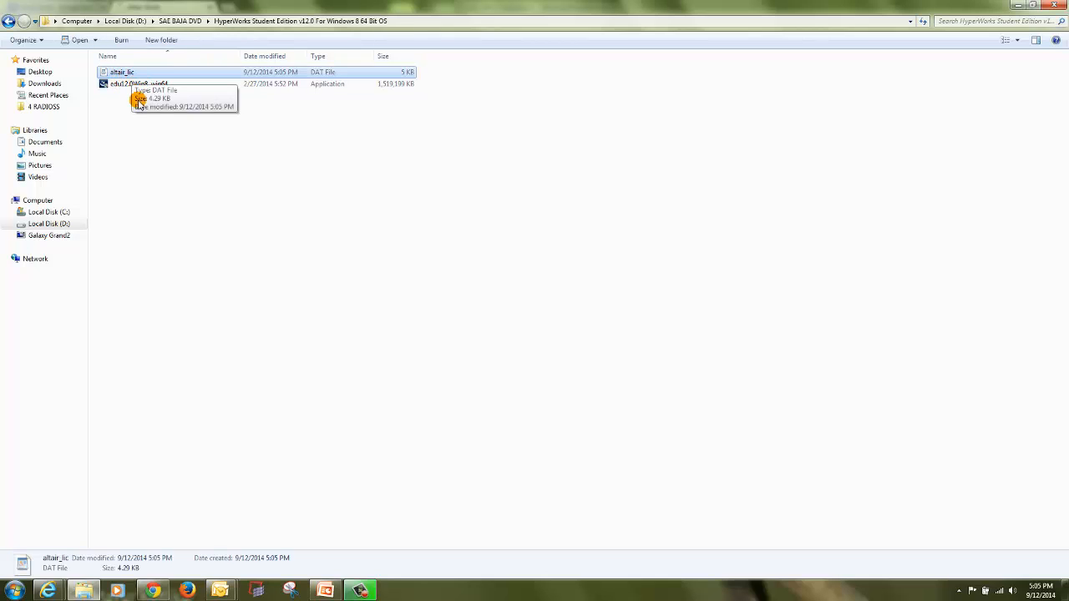
{"action": "left_click", "coordinate": [121, 72]}
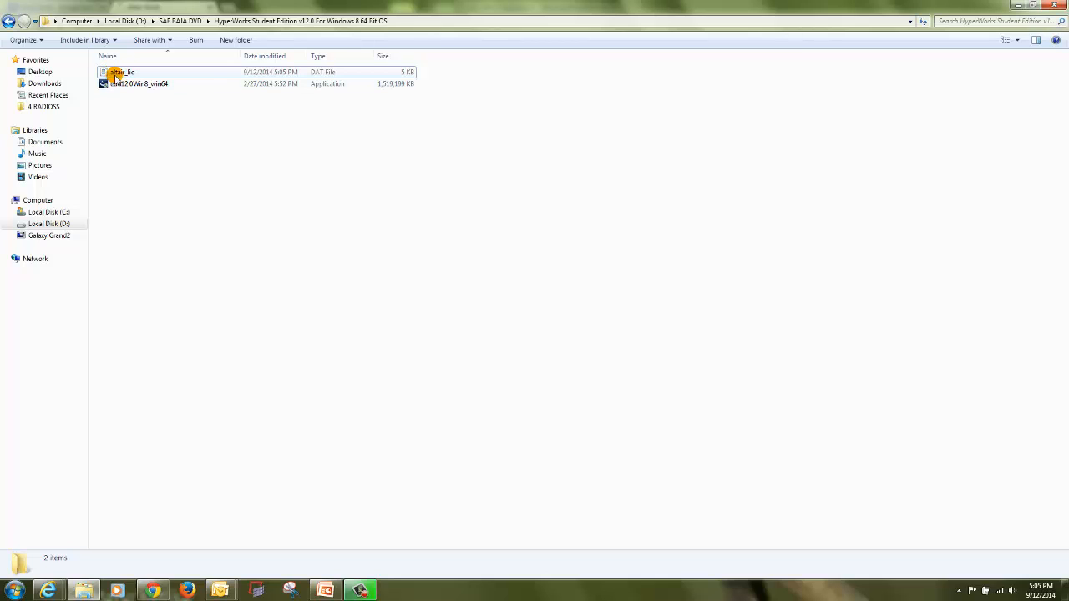
{"action": "mouse_move", "coordinate": [117, 74]}
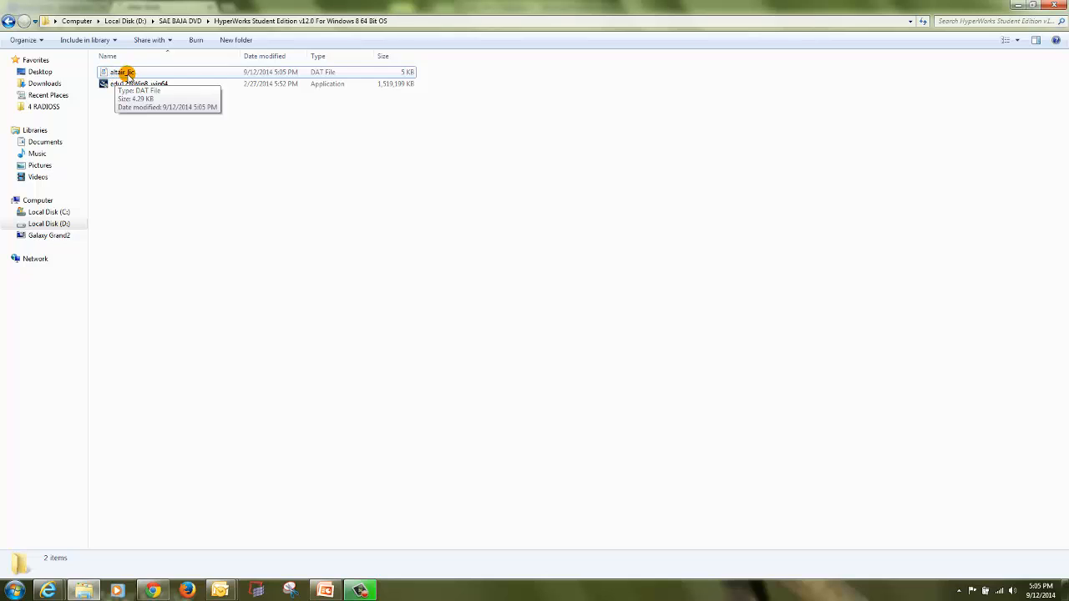
{"action": "left_click", "coordinate": [121, 72]}
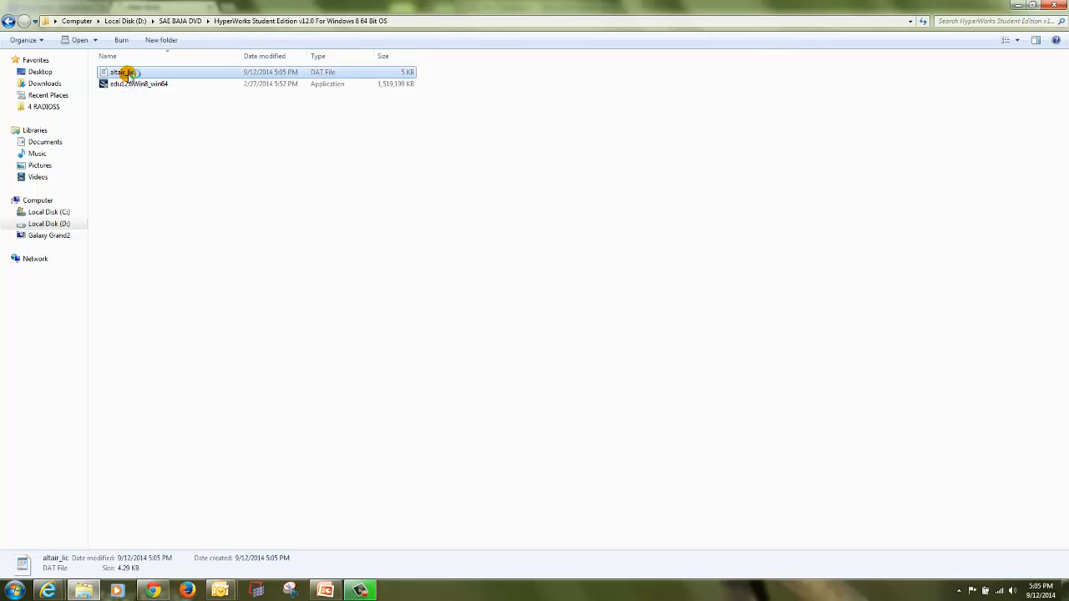
{"action": "double_click", "coordinate": [117, 72]}
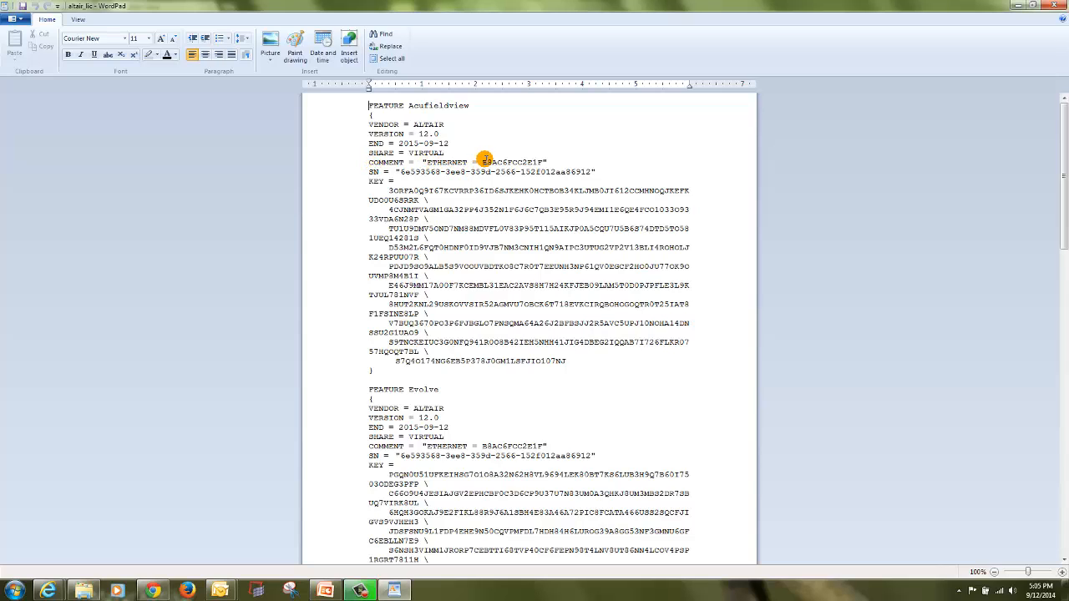
Select the Ethernet ID B3AC6FCC2E1F on the license's first COMMENT line.
{"action": "double_click", "coordinate": [514, 162]}
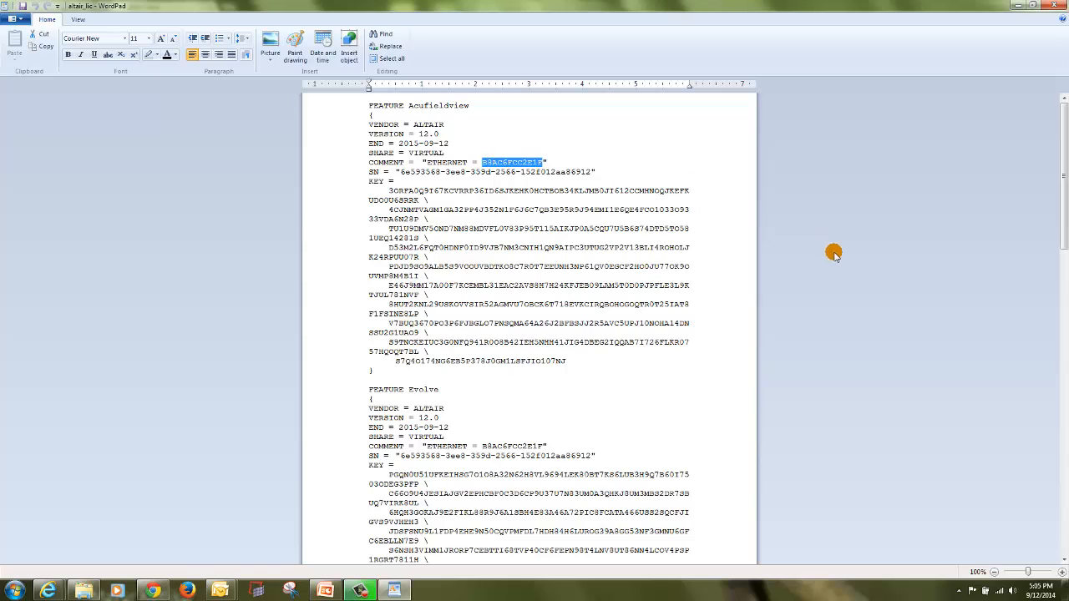
{"action": "mouse_move", "coordinate": [895, 243]}
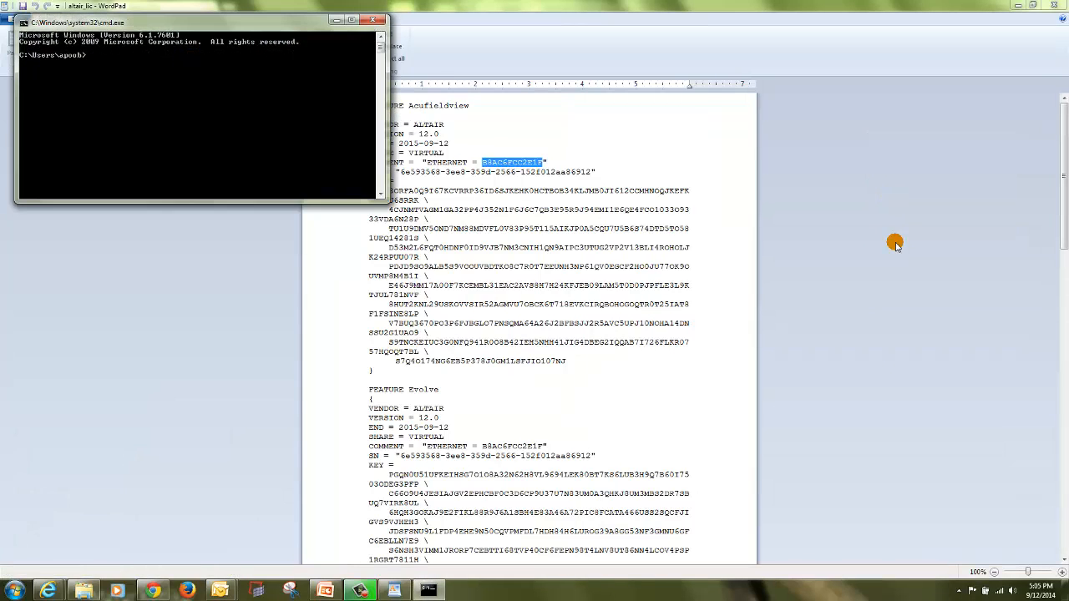
Confirm via ipconfig /all that the Ethernet physical address matches the license, then close Command Prompt.
{"action": "type", "text": "ipconfig"}
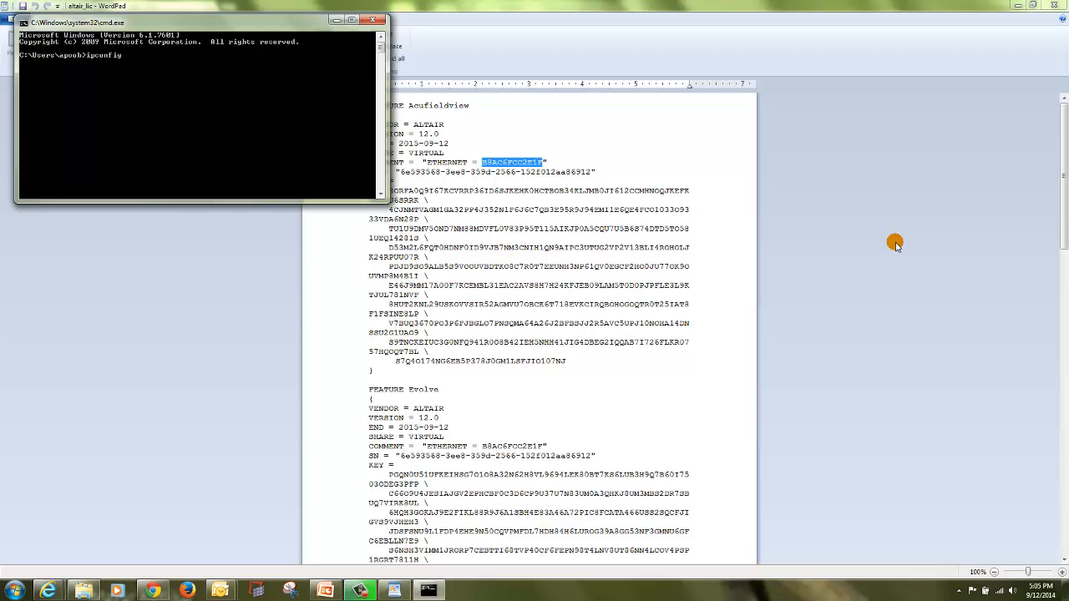
{"action": "type", "text": "/all"}
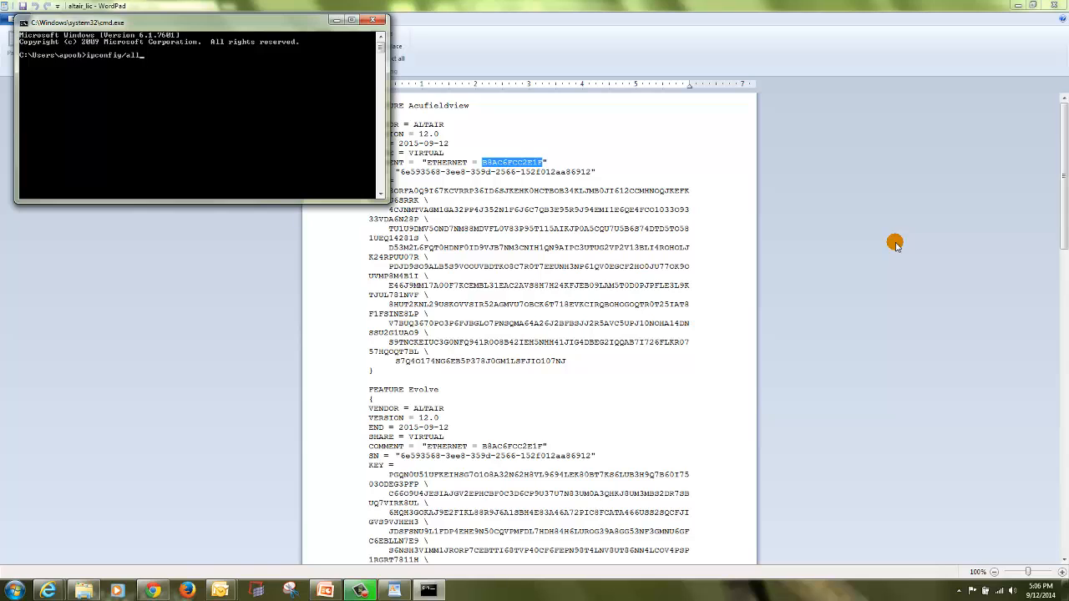
{"action": "key", "text": "Return"}
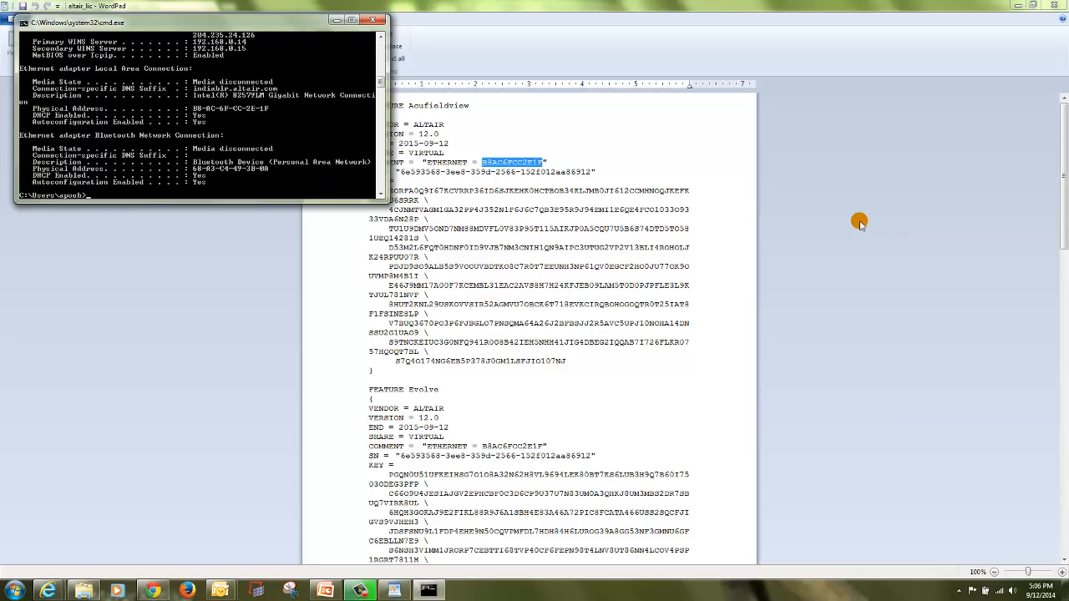
{"action": "mouse_move", "coordinate": [94, 80]}
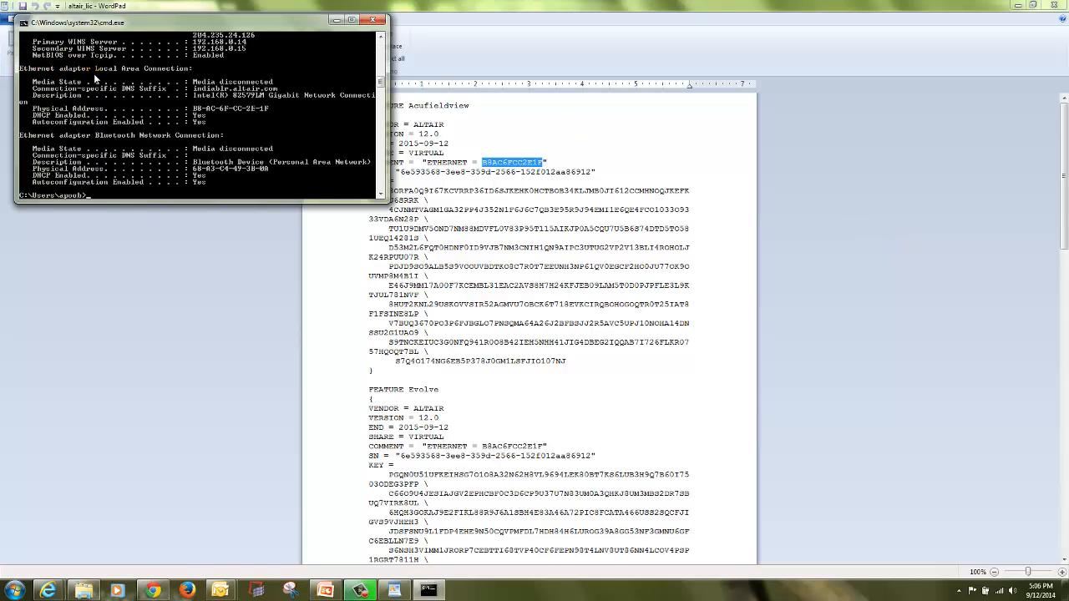
{"action": "mouse_move", "coordinate": [217, 117]}
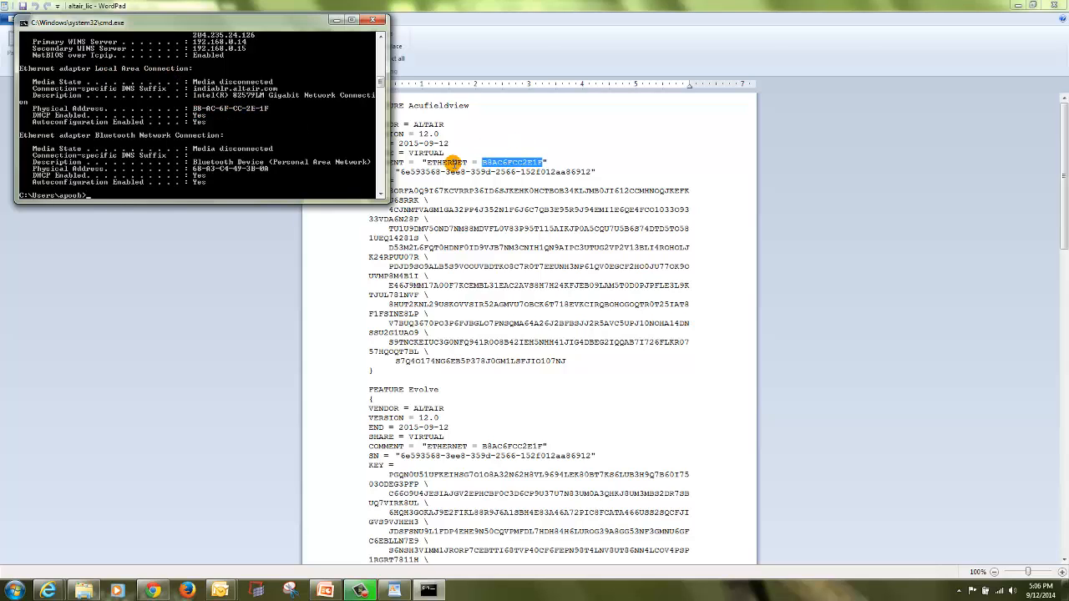
{"action": "mouse_move", "coordinate": [460, 155]}
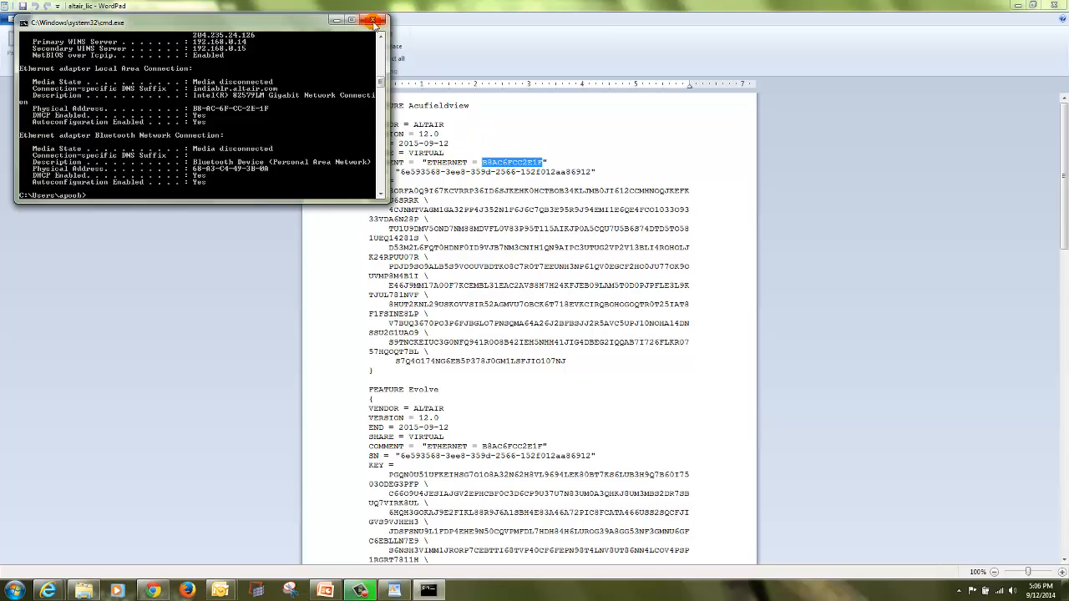
{"action": "mouse_move", "coordinate": [374, 20]}
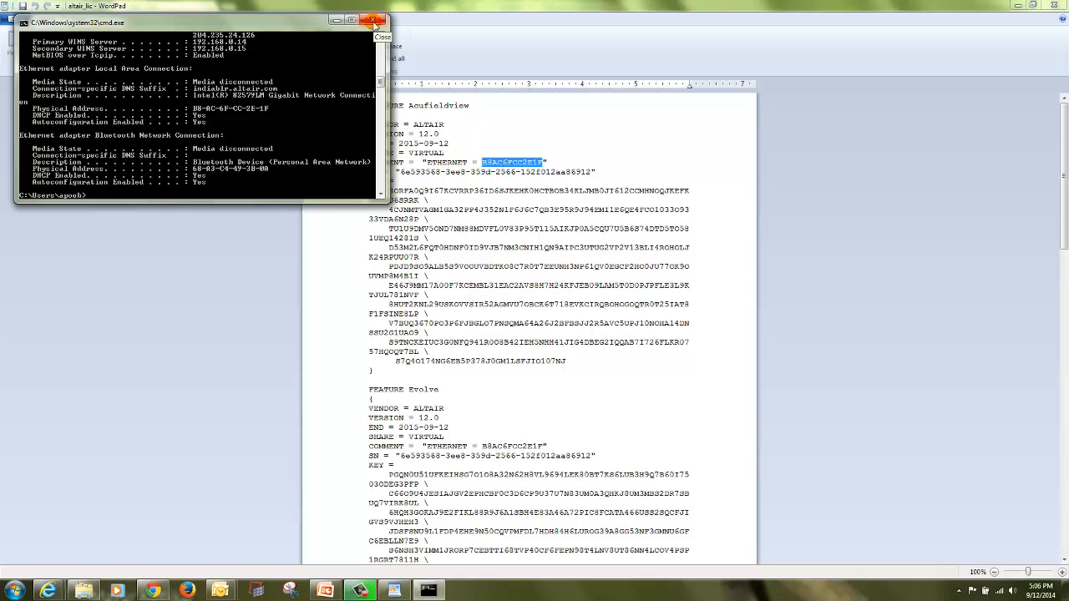
{"action": "left_click", "coordinate": [374, 20]}
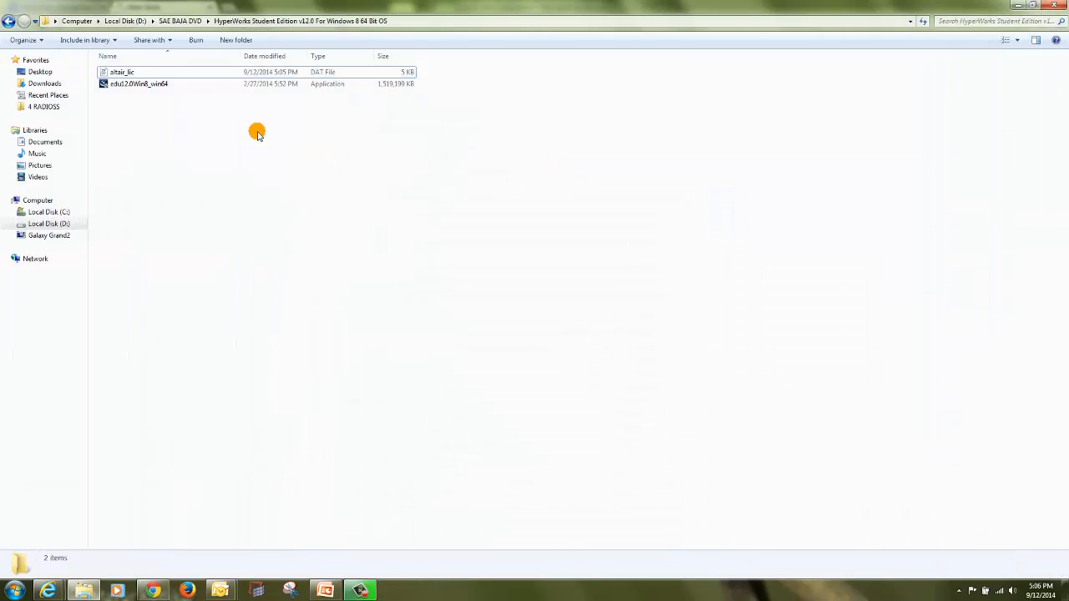
Copy altair_lic into C:\Program Files\Altair\12.0-edu\security, granting administrator permission.
{"action": "right_click", "coordinate": [122, 72]}
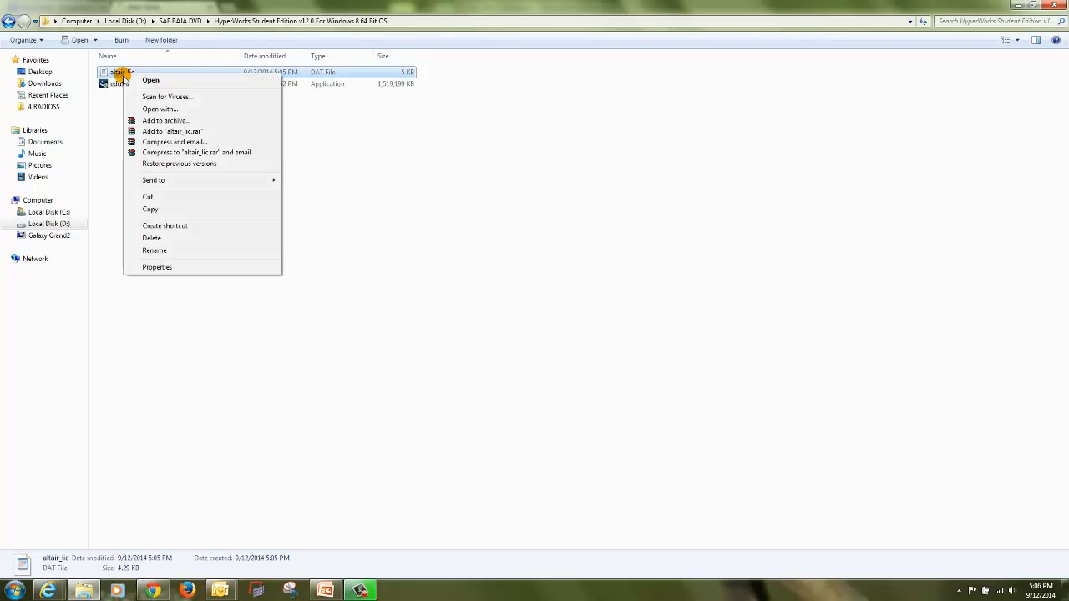
{"action": "left_click", "coordinate": [87, 217]}
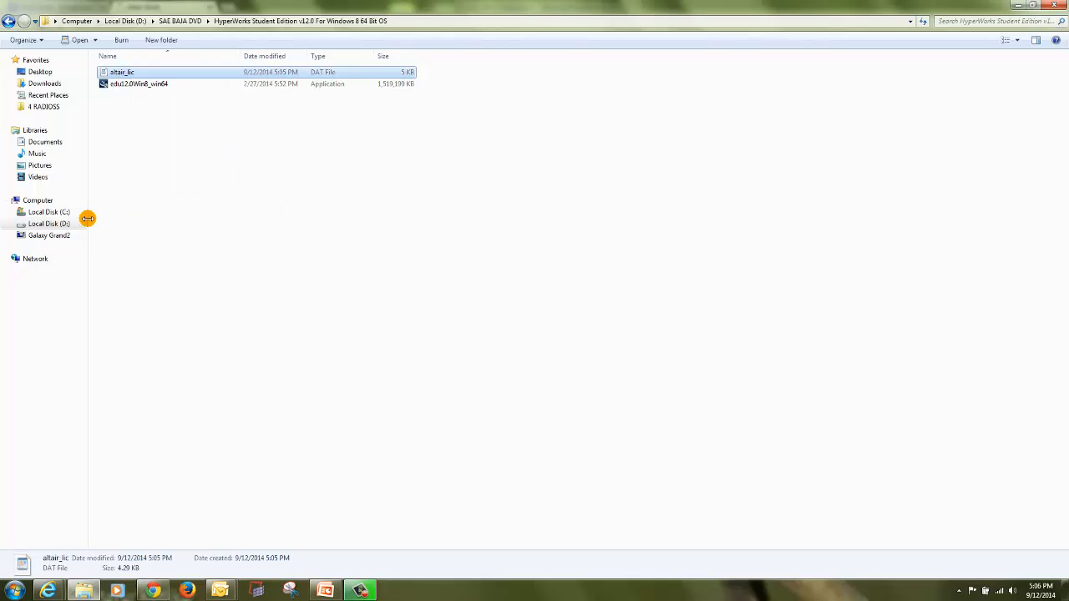
{"action": "left_click", "coordinate": [49, 211]}
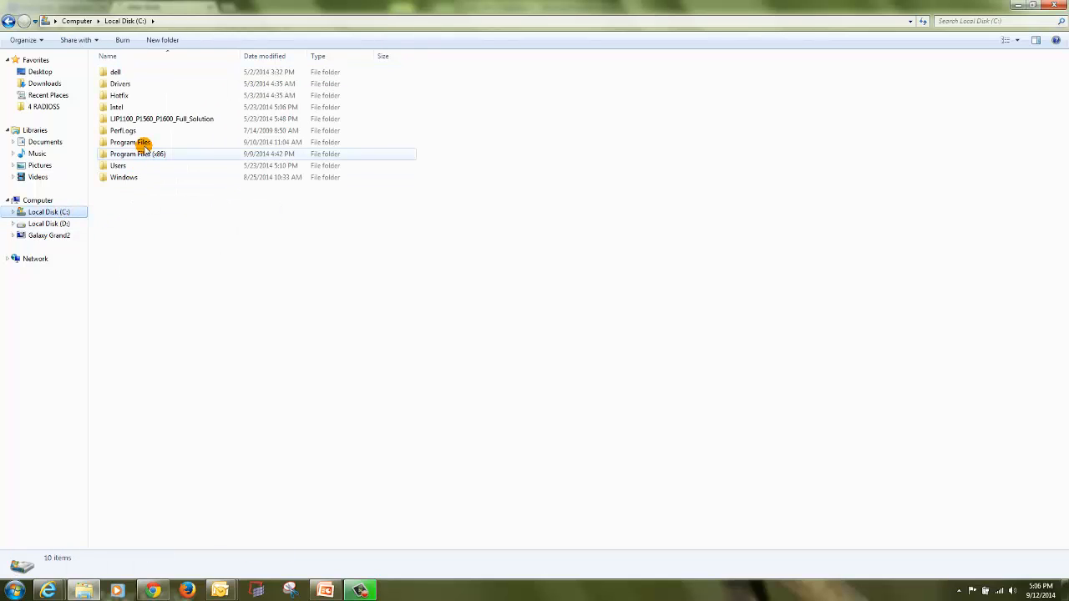
{"action": "double_click", "coordinate": [123, 141]}
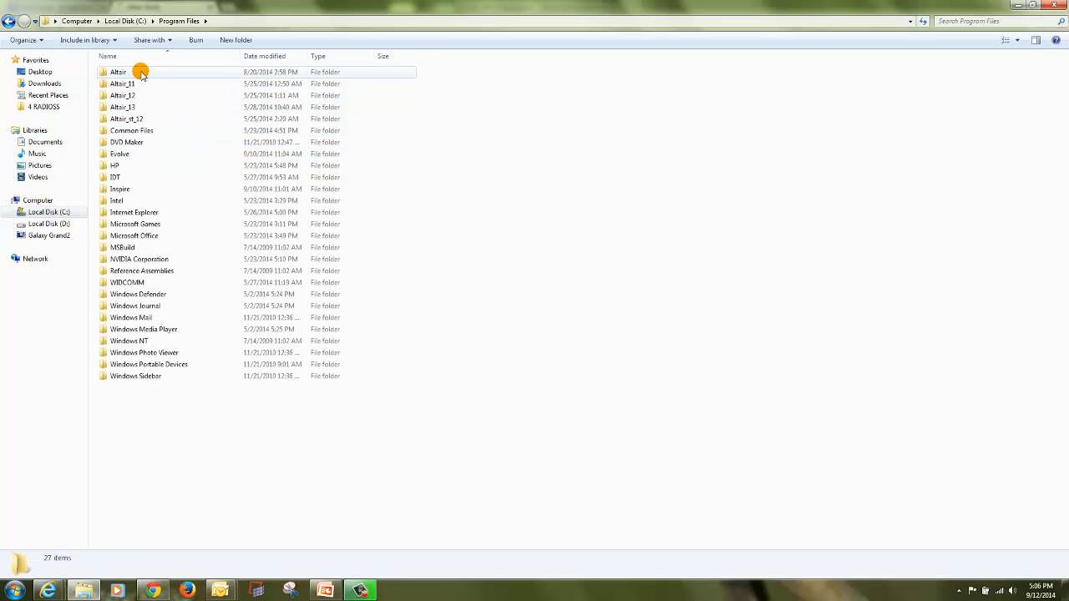
{"action": "double_click", "coordinate": [118, 71]}
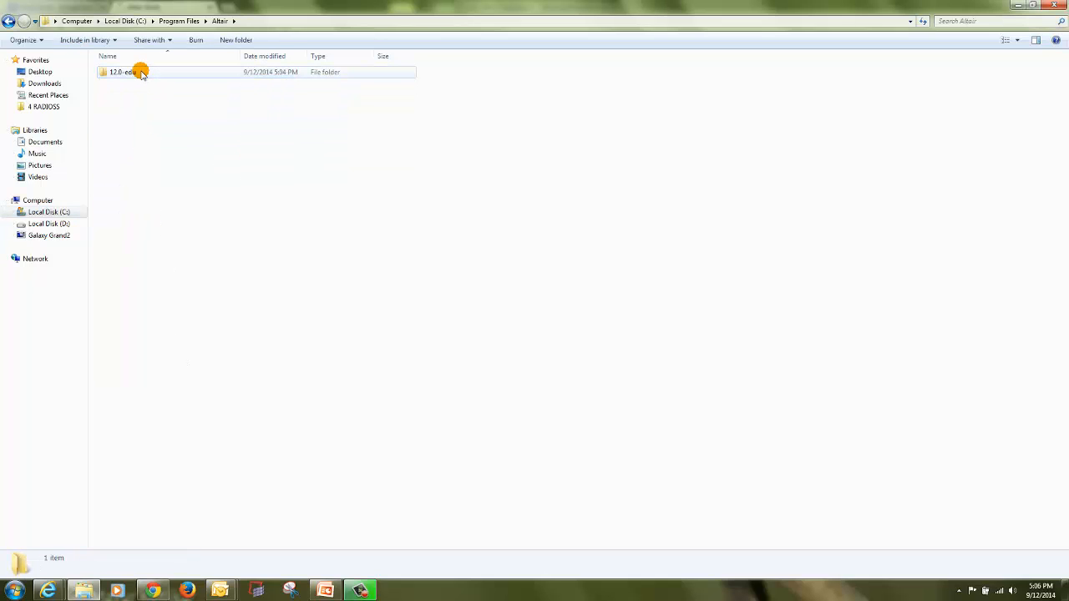
{"action": "double_click", "coordinate": [124, 72]}
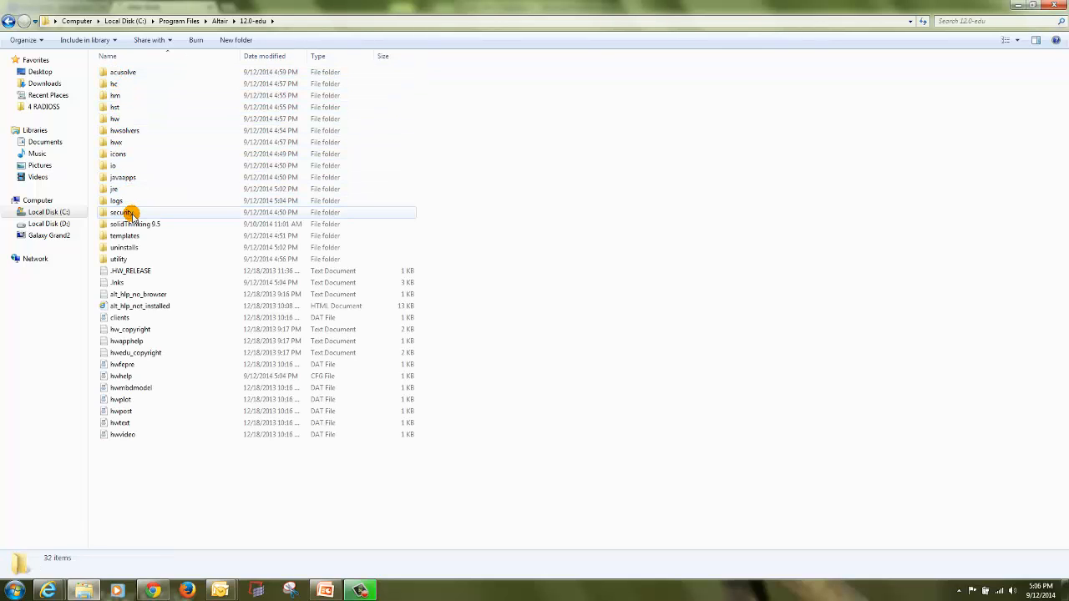
{"action": "double_click", "coordinate": [118, 212]}
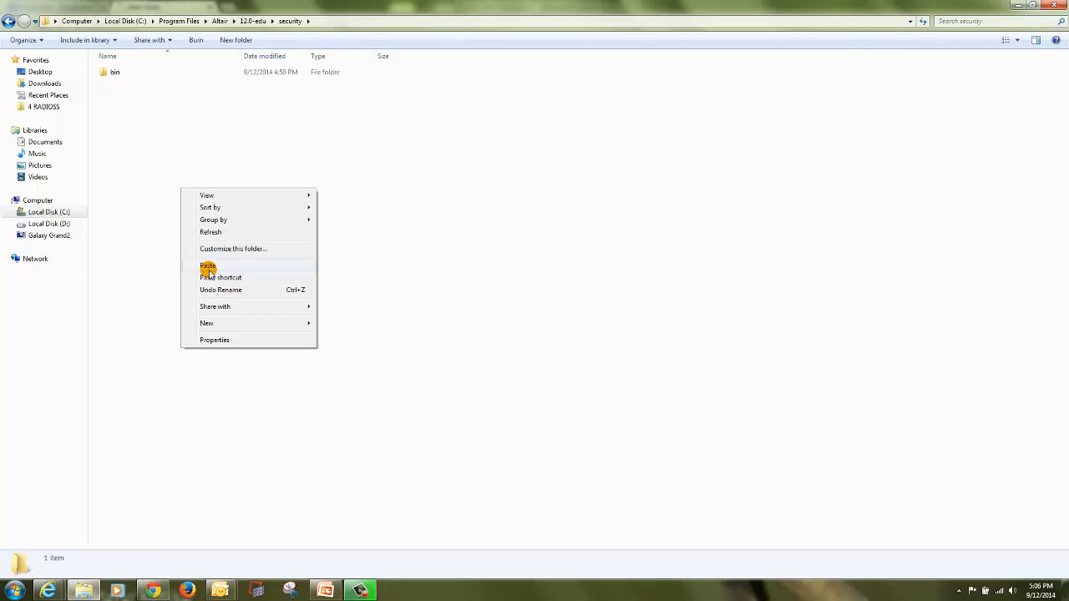
{"action": "left_click", "coordinate": [207, 265]}
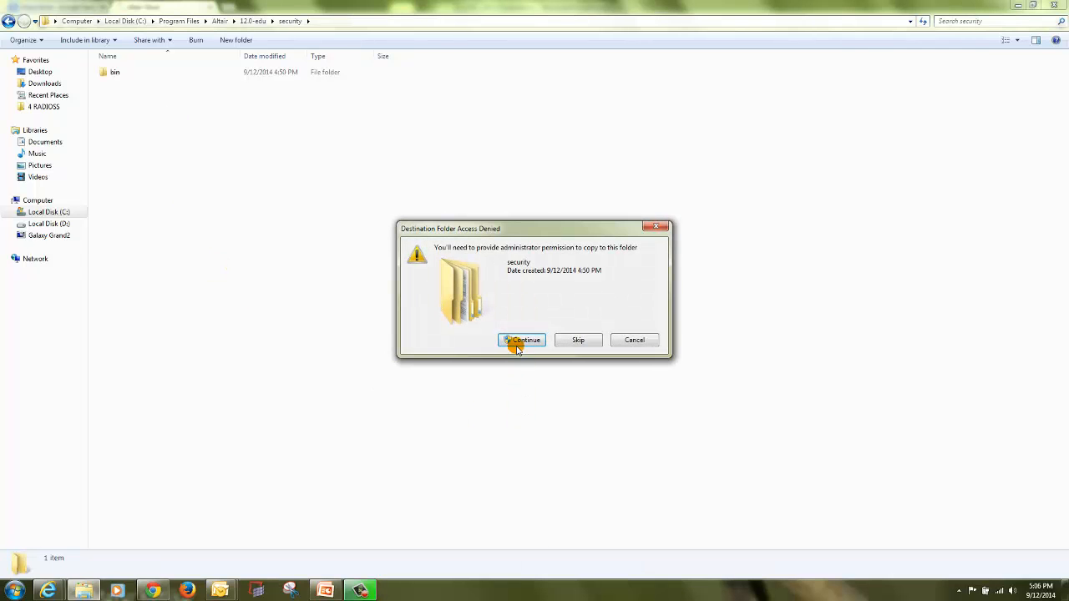
{"action": "left_click", "coordinate": [521, 340]}
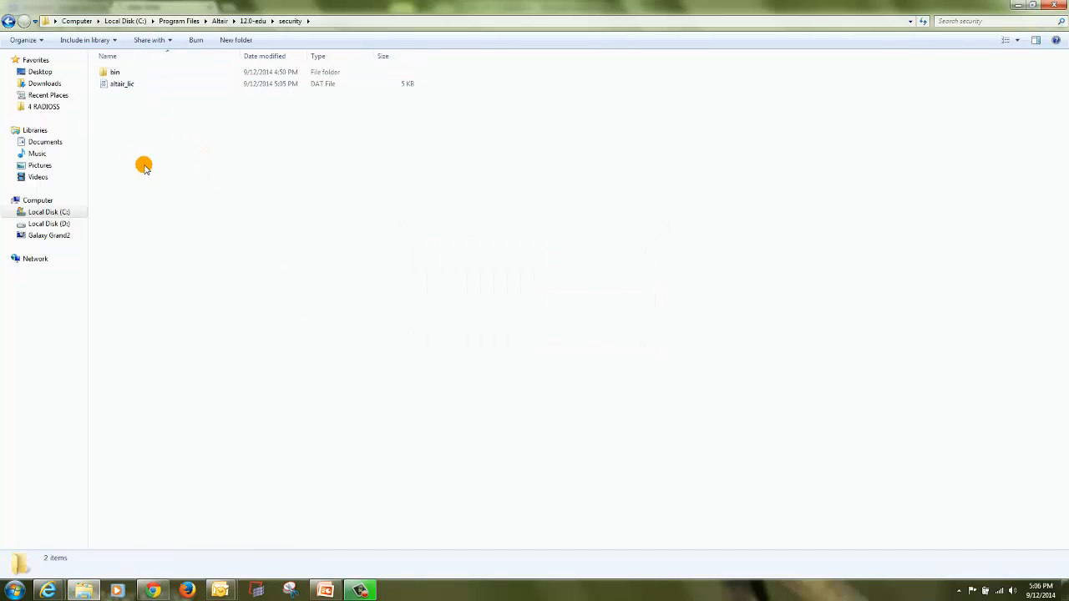
Launch HyperWorks from the Altair HyperWorks 12.0 Student Edition Start menu group.
{"action": "left_click", "coordinate": [15, 590]}
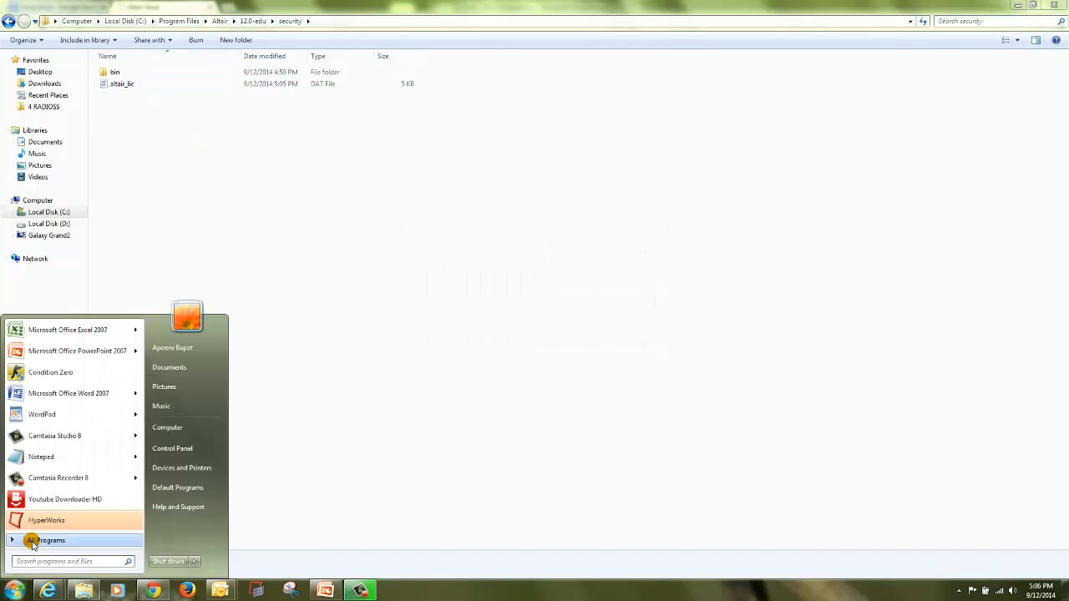
{"action": "left_click", "coordinate": [50, 540]}
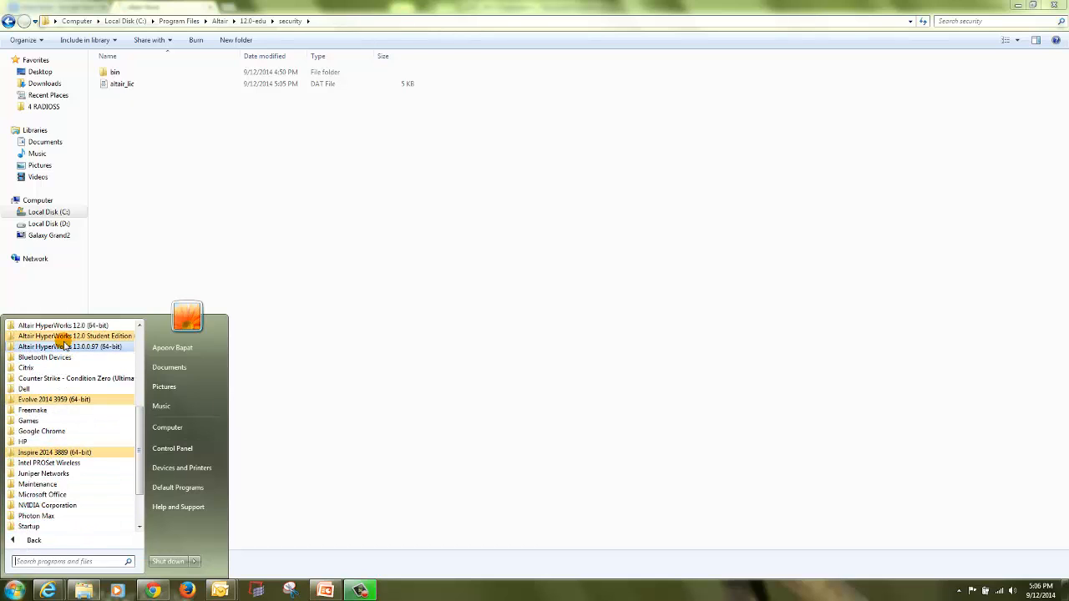
{"action": "left_click", "coordinate": [75, 336]}
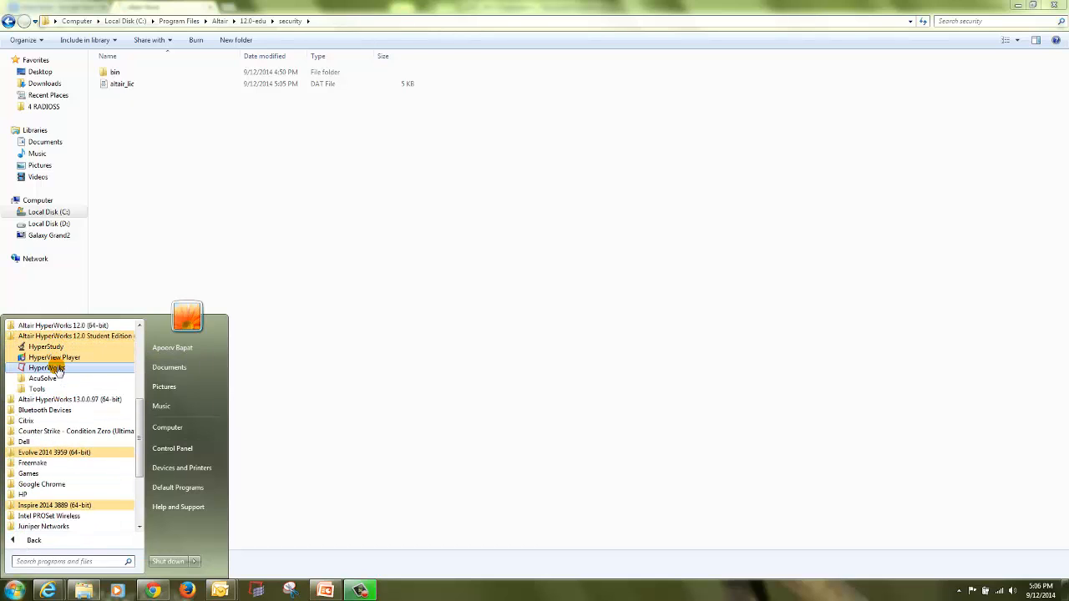
{"action": "left_click", "coordinate": [639, 253]}
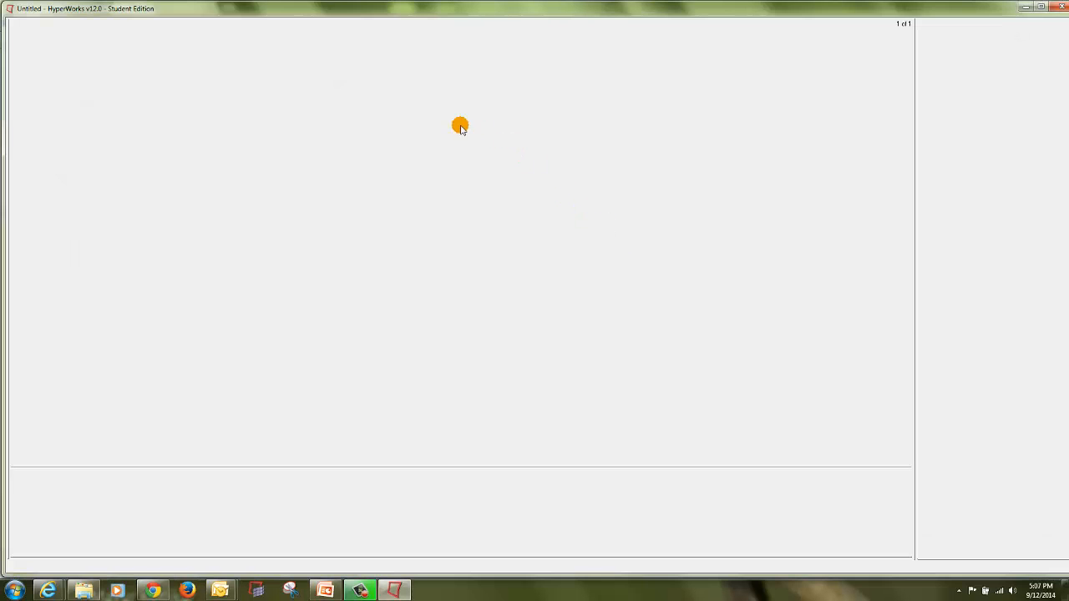
{"action": "mouse_move", "coordinate": [635, 364]}
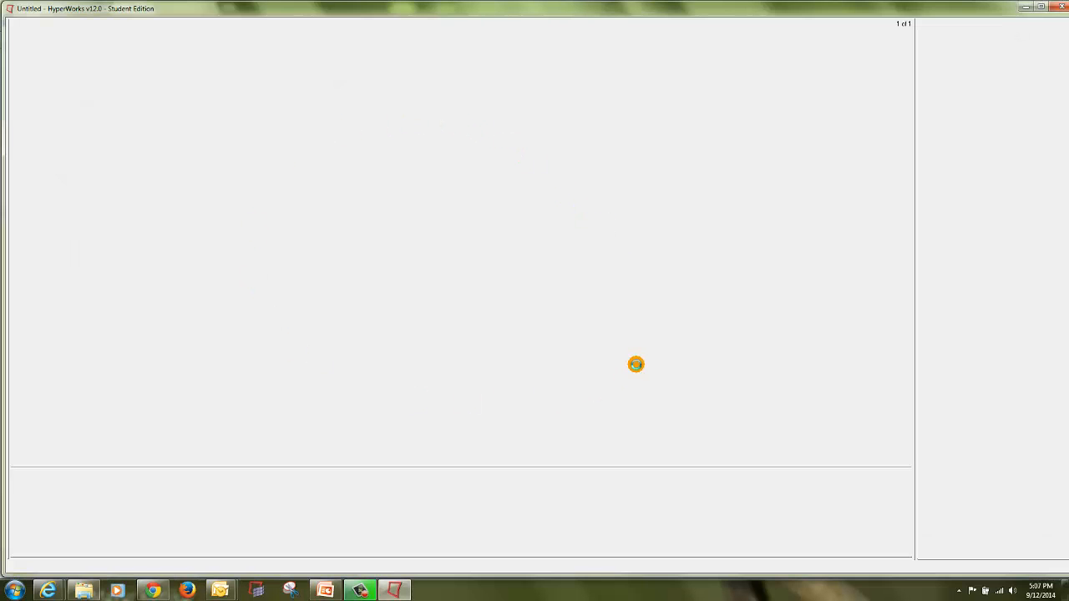
{"action": "mouse_move", "coordinate": [374, 165]}
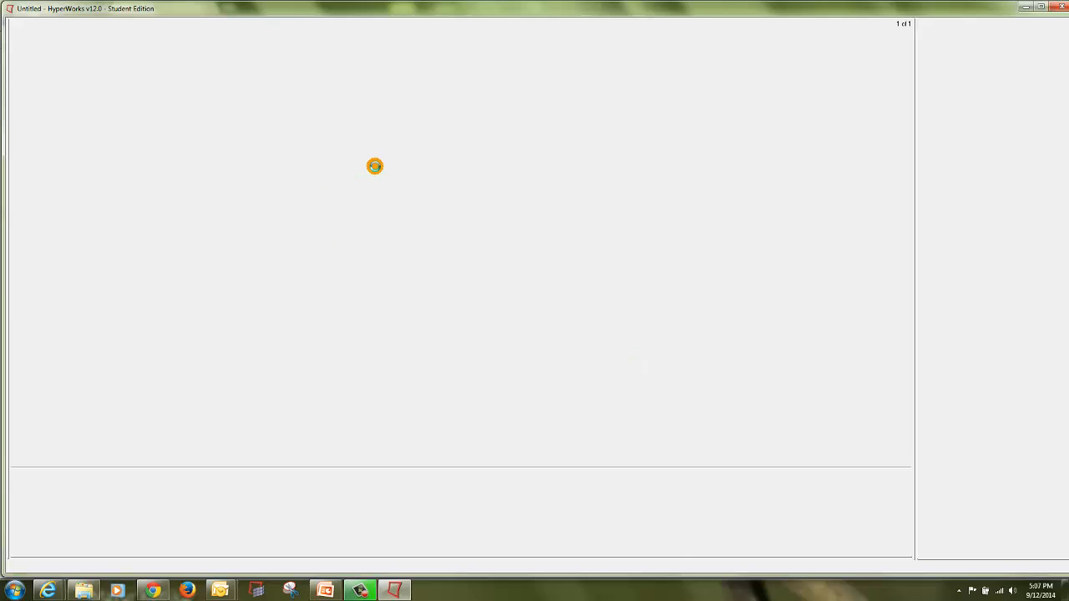
{"action": "mouse_move", "coordinate": [483, 160]}
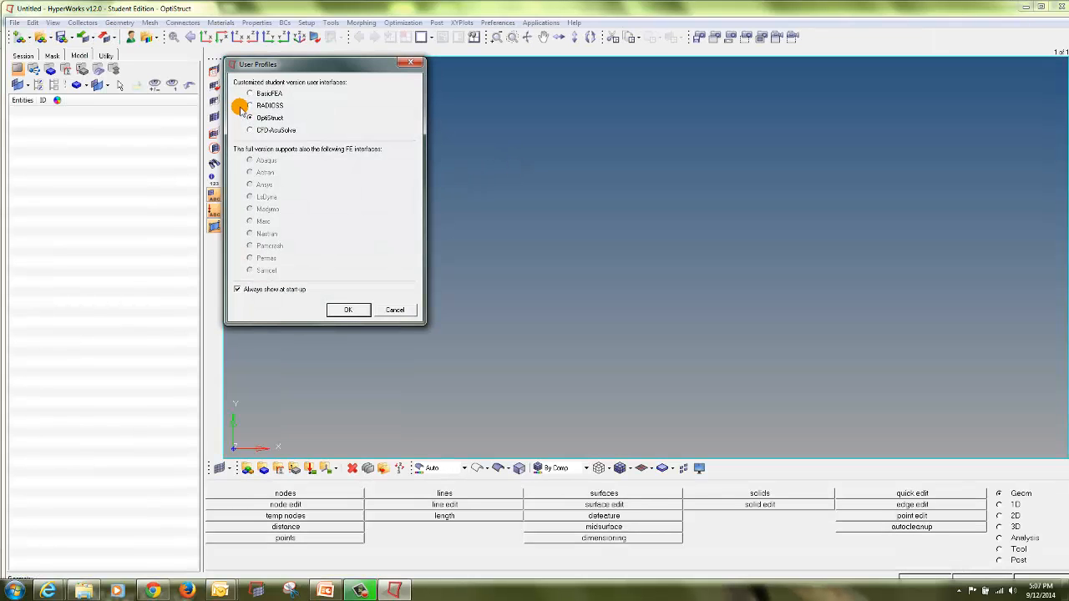
Wait for HyperMesh to load until the User Profiles dialog appears with OptiStruct preselected.
{"action": "left_click", "coordinate": [250, 117]}
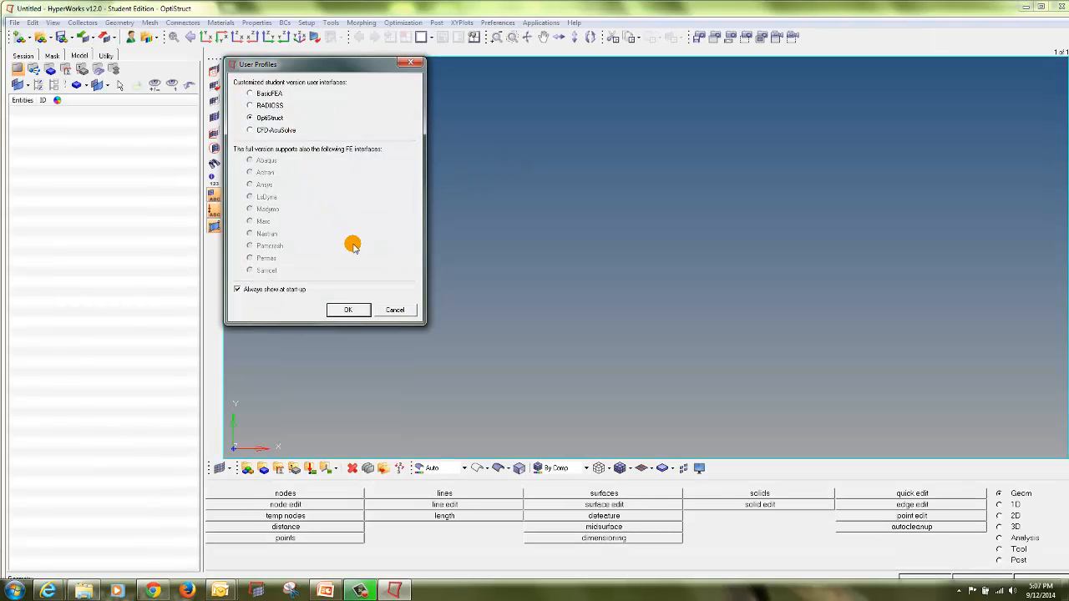